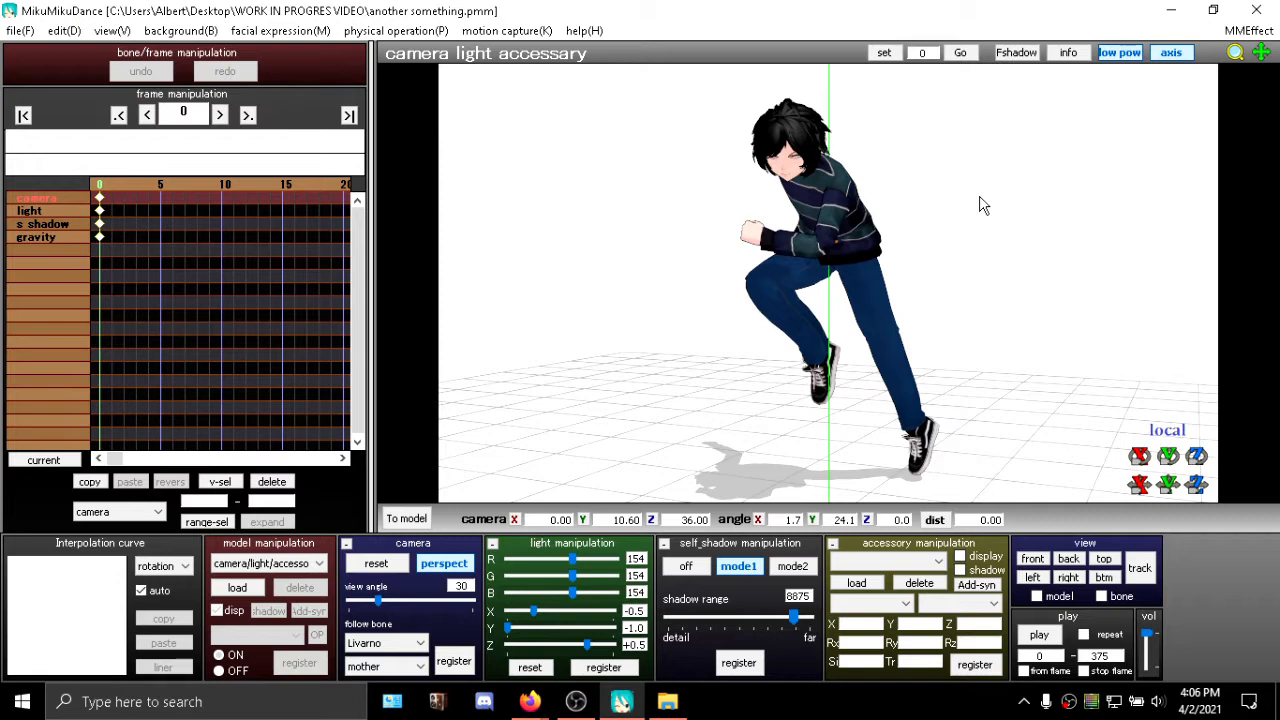
{"action": "mouse_move", "coordinate": [840, 297]}
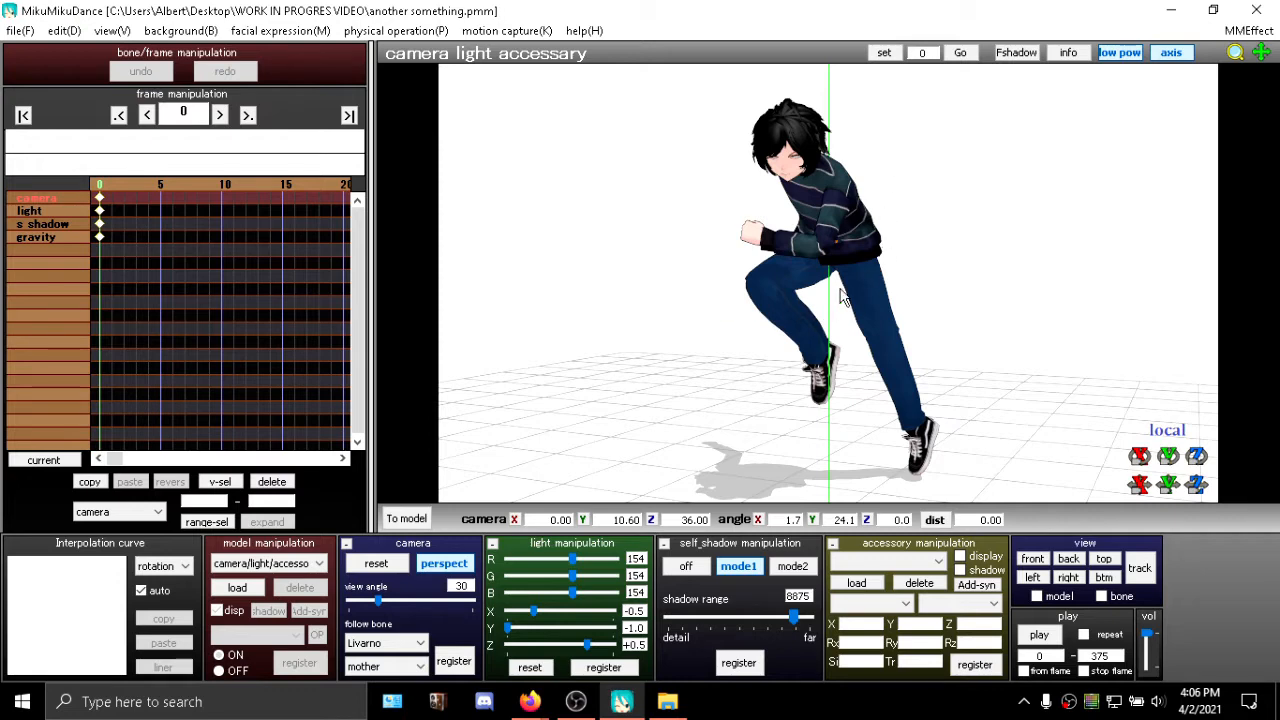
{"action": "mouse_move", "coordinate": [530, 700]}
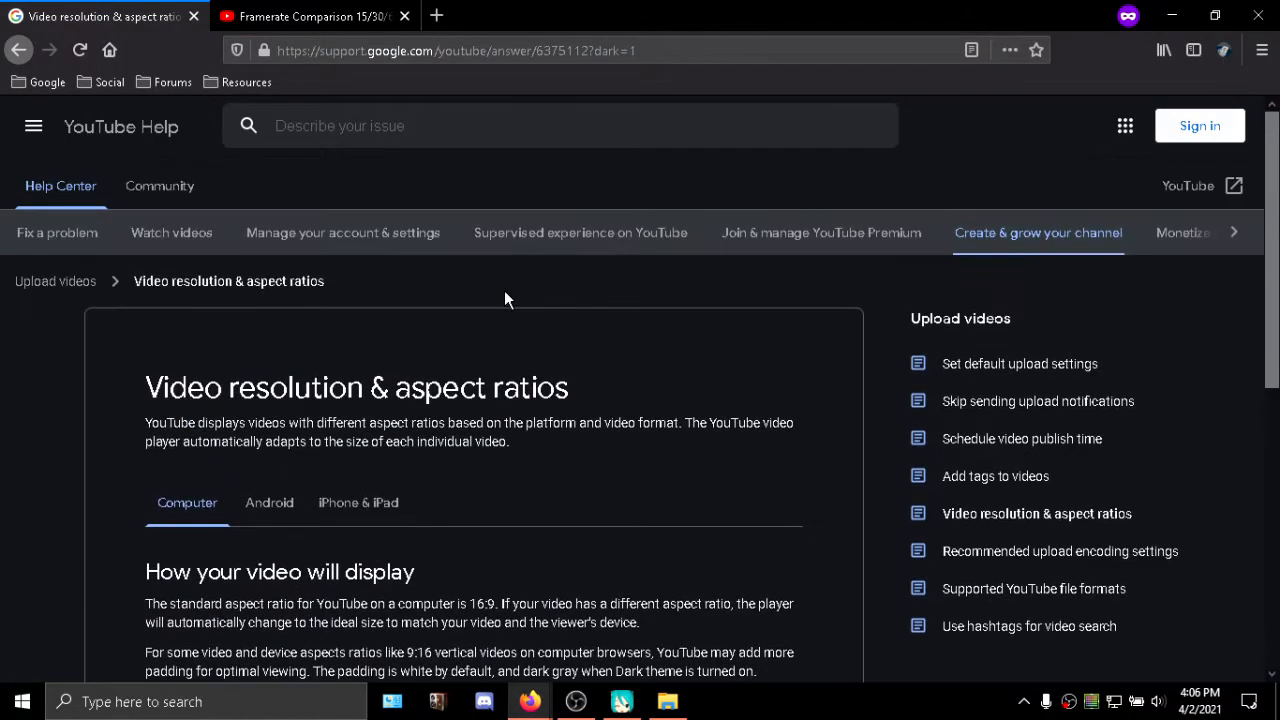
Step: Highlight the 720p 1280x720 entry in YouTube Help's recommended 16:9 resolutions
{"action": "scroll", "scroll_direction": "down", "scroll_amount": 3}
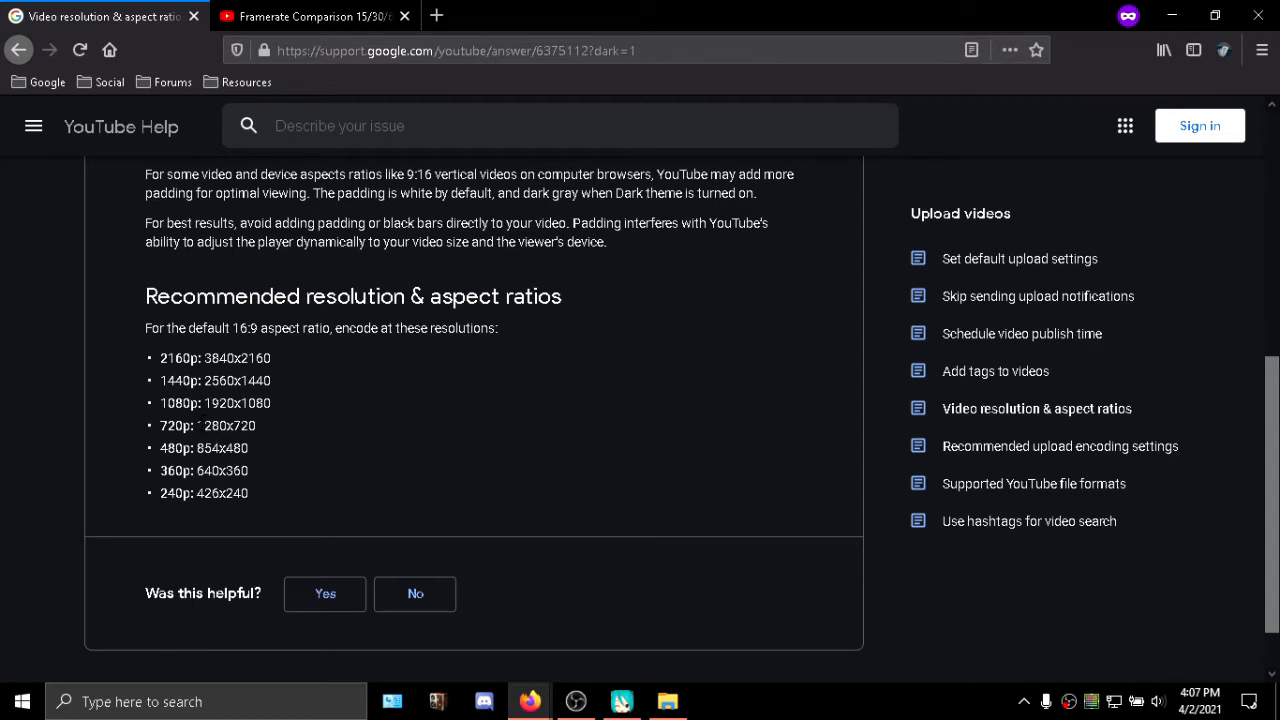
{"action": "double_click", "coordinate": [225, 425]}
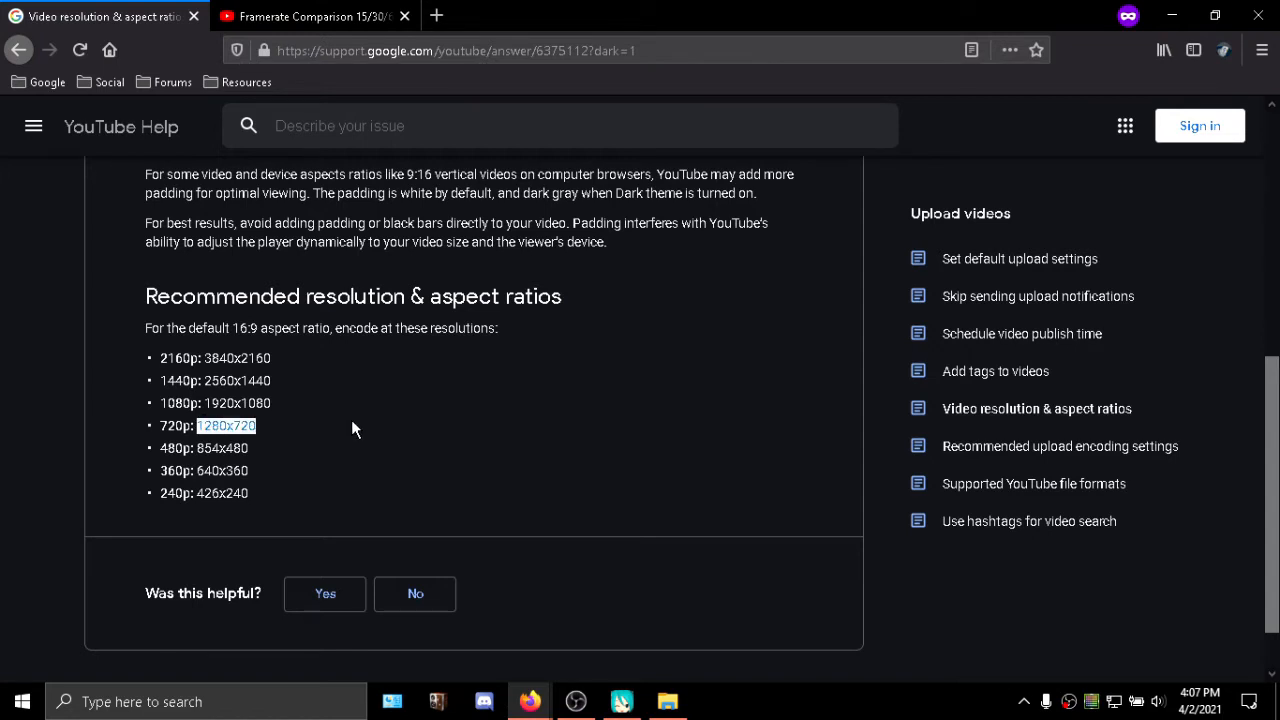
{"action": "mouse_move", "coordinate": [343, 447]}
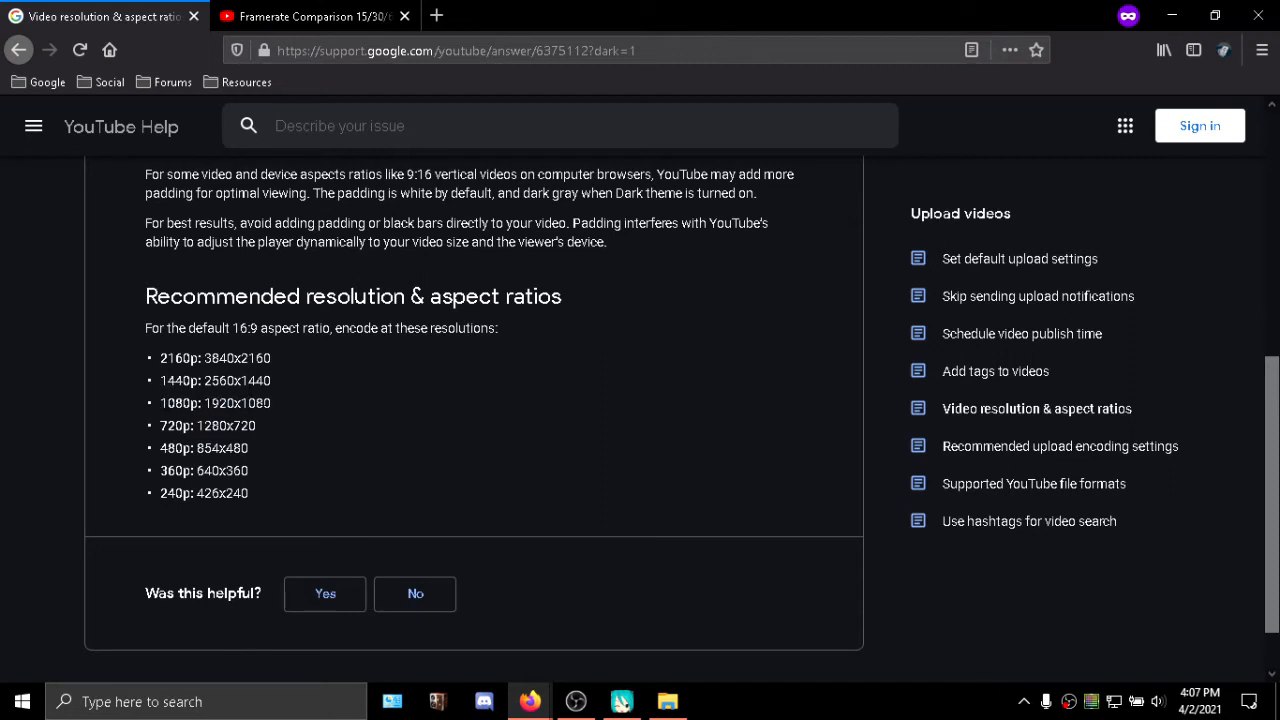
{"action": "mouse_move", "coordinate": [418, 418]}
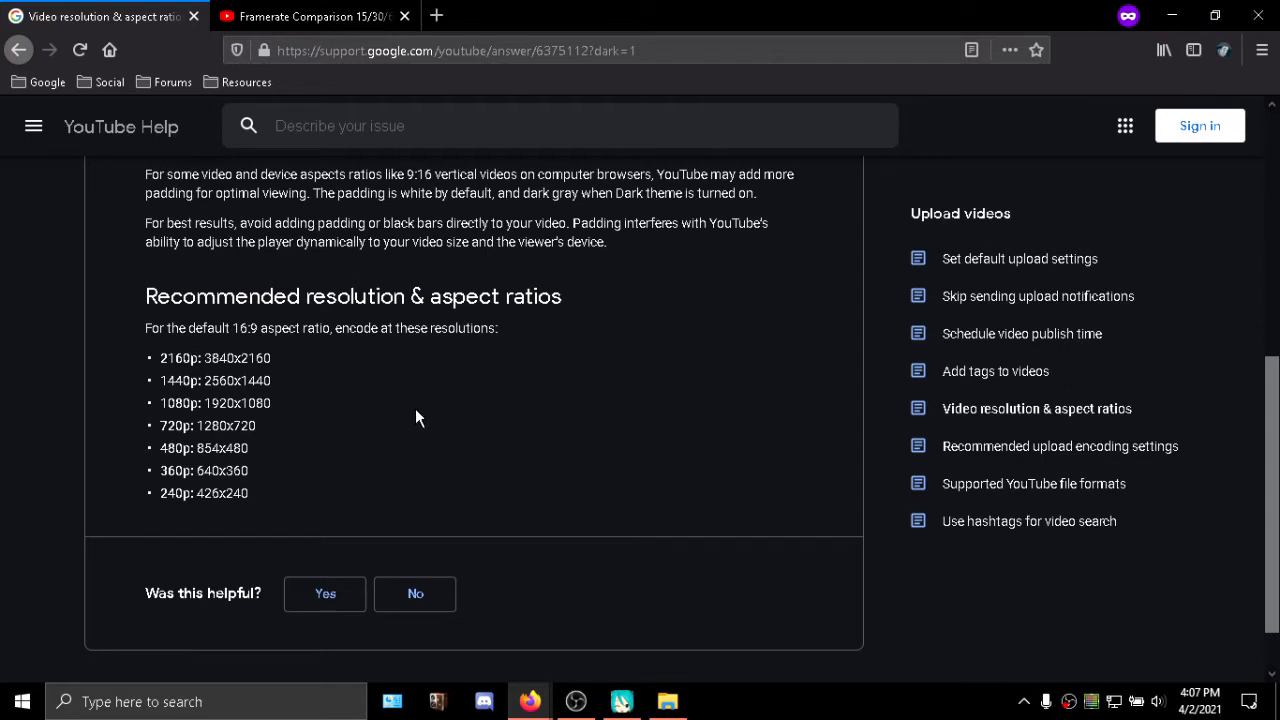
{"action": "mouse_move", "coordinate": [480, 375]}
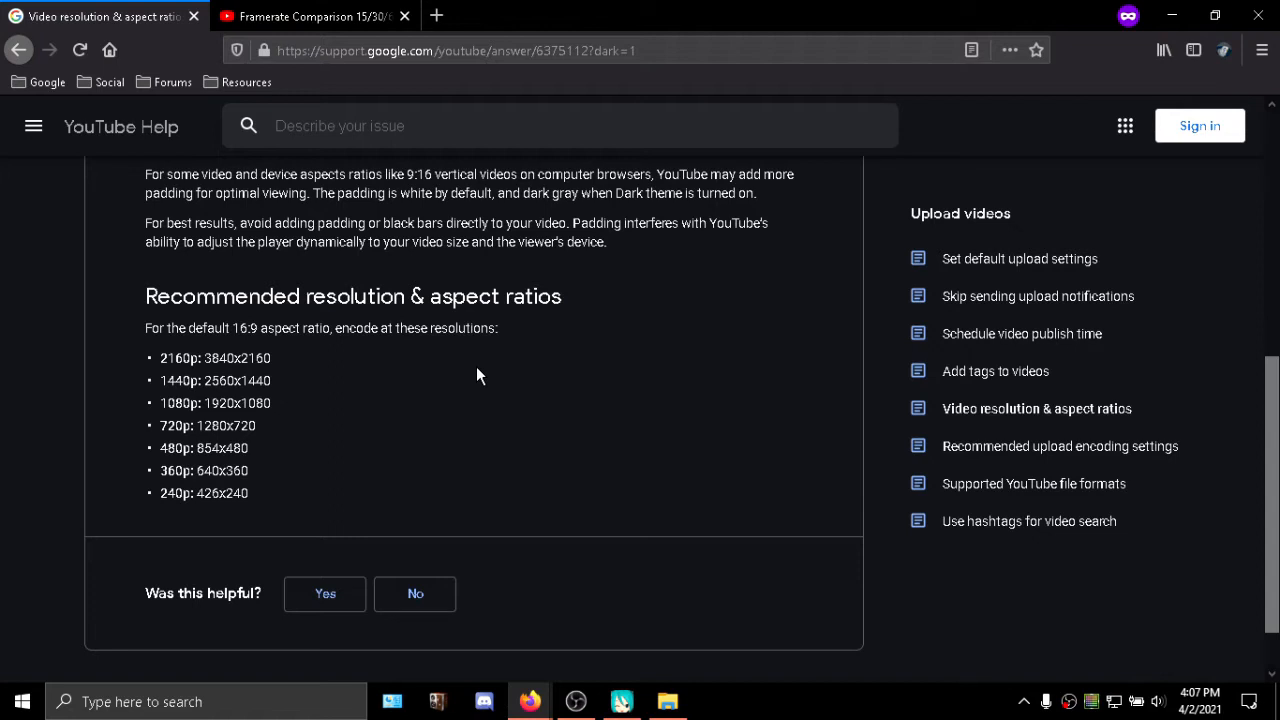
{"action": "mouse_move", "coordinate": [532, 351]}
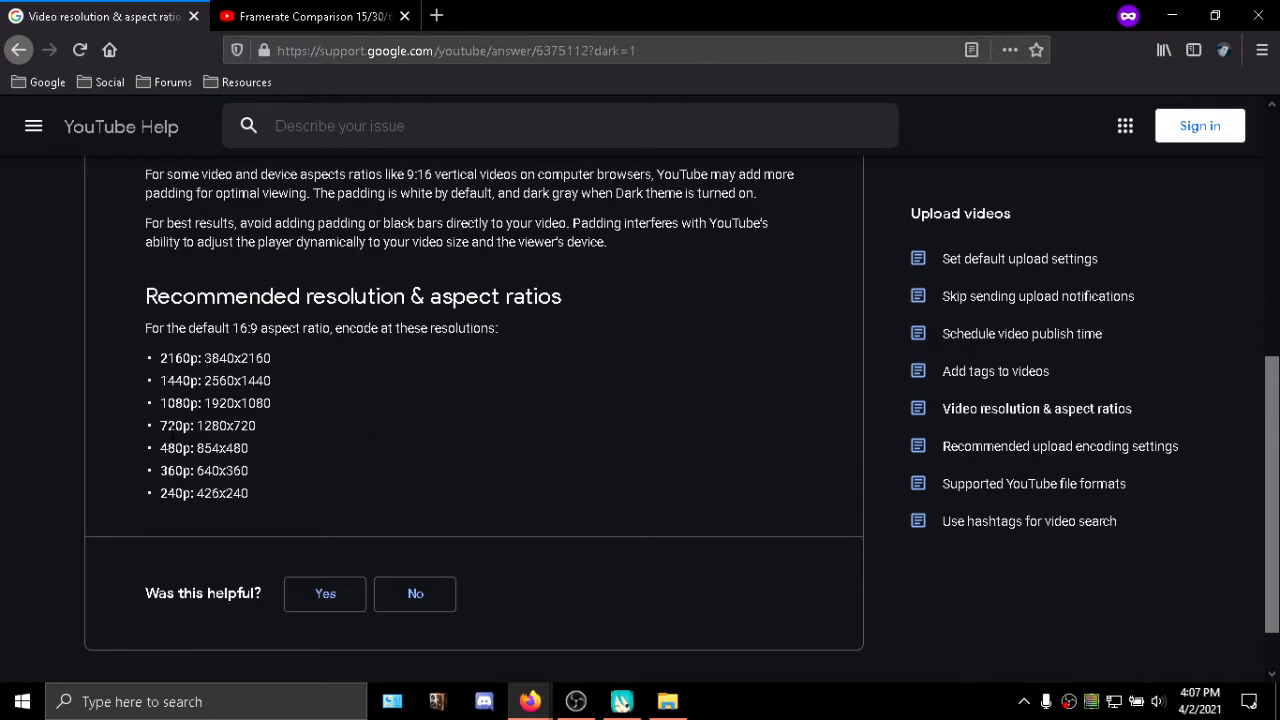
{"action": "mouse_move", "coordinate": [284, 440]}
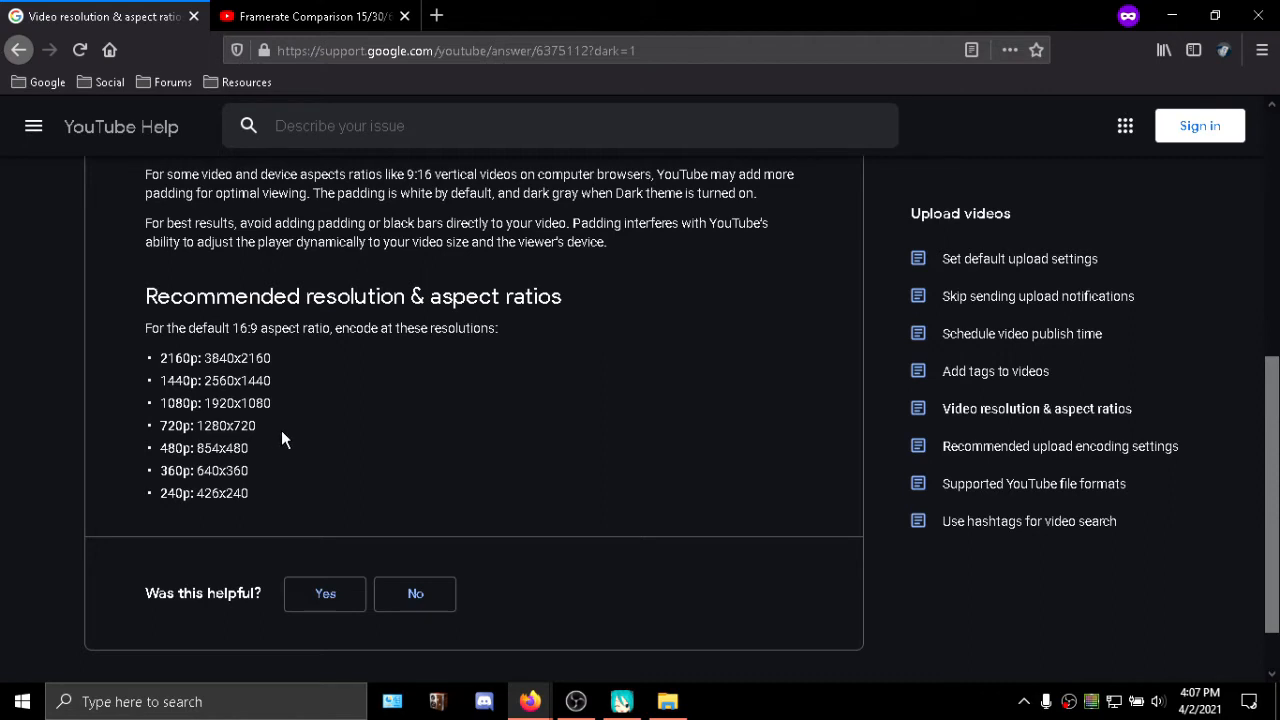
{"action": "mouse_move", "coordinate": [372, 418]}
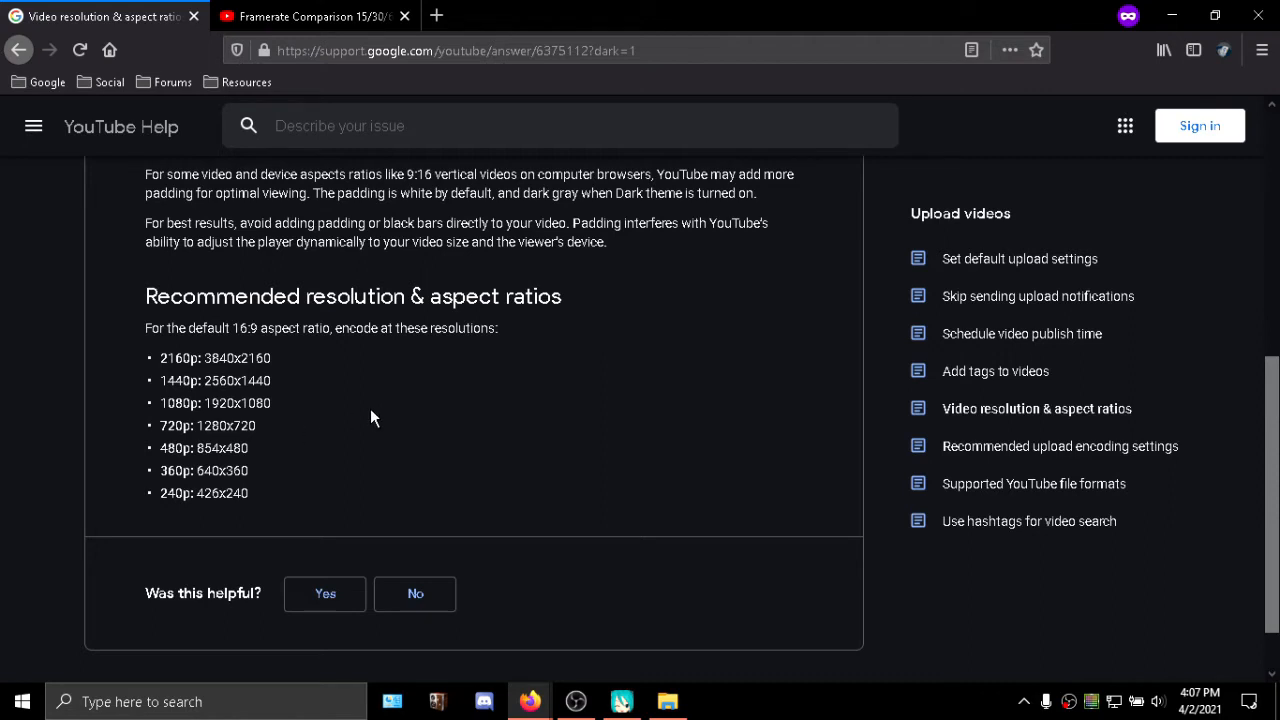
{"action": "mouse_move", "coordinate": [601, 369]}
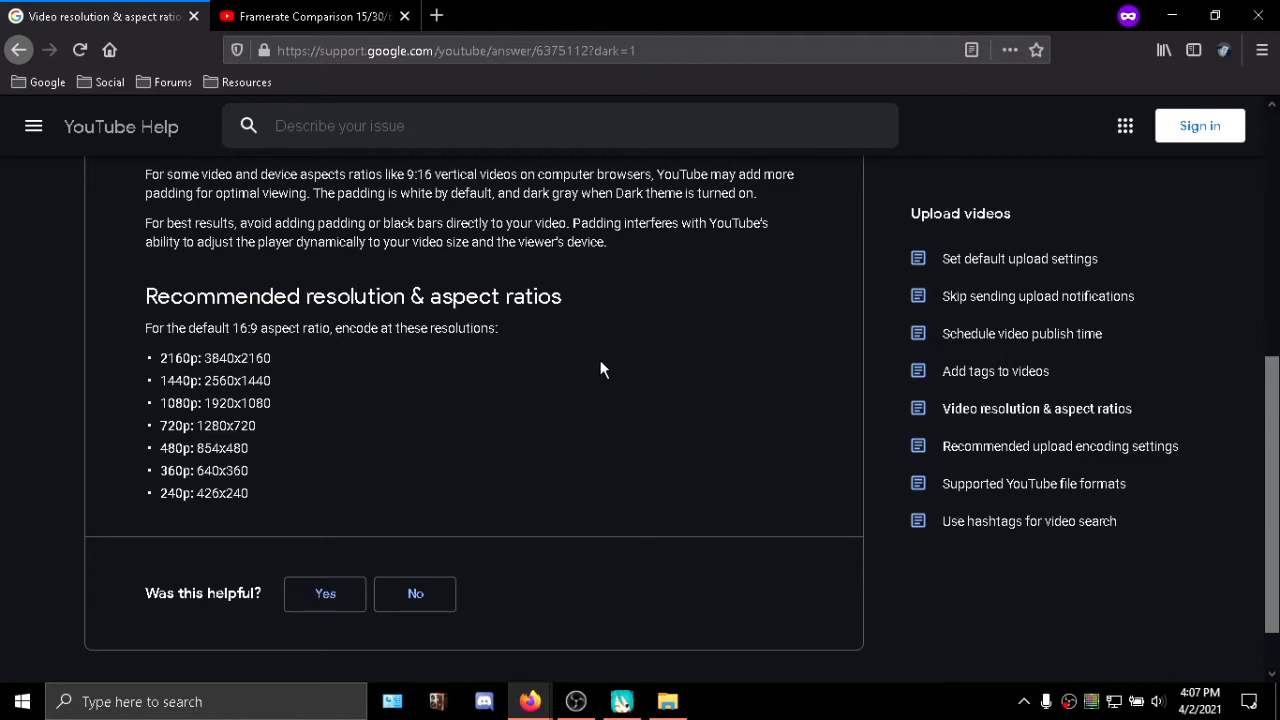
{"action": "mouse_move", "coordinate": [335, 383]}
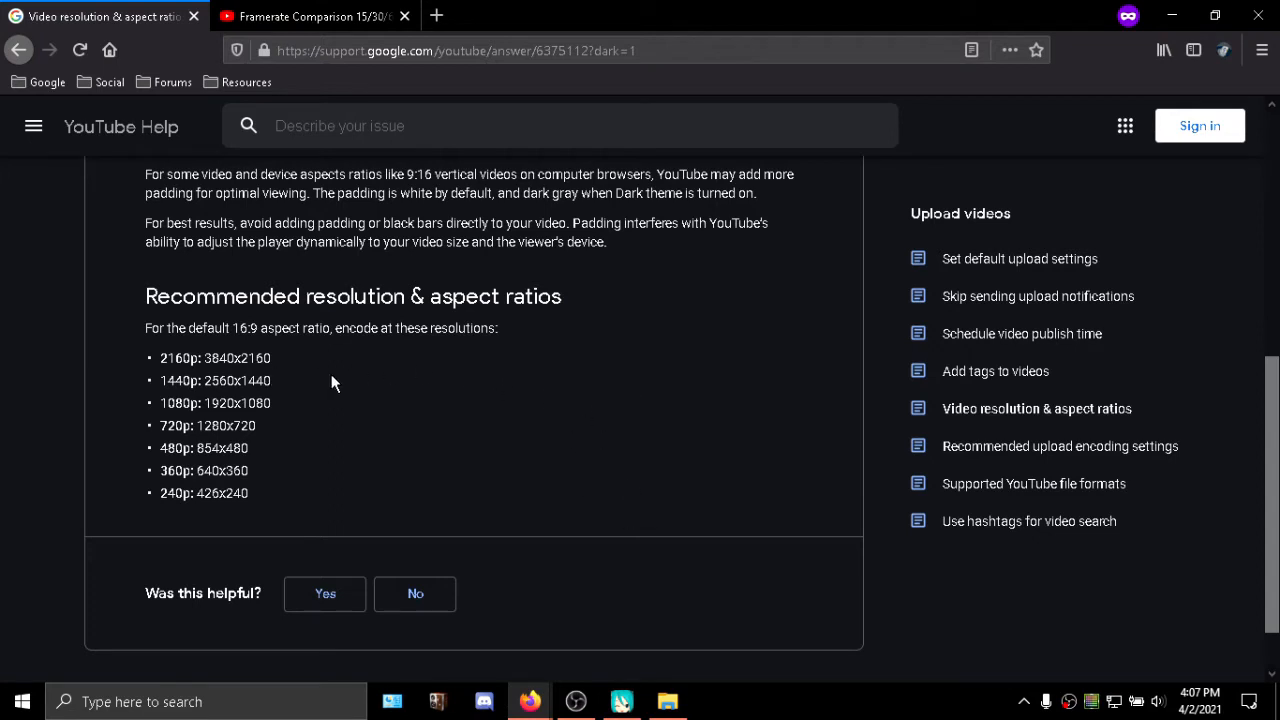
{"action": "mouse_move", "coordinate": [600, 343]}
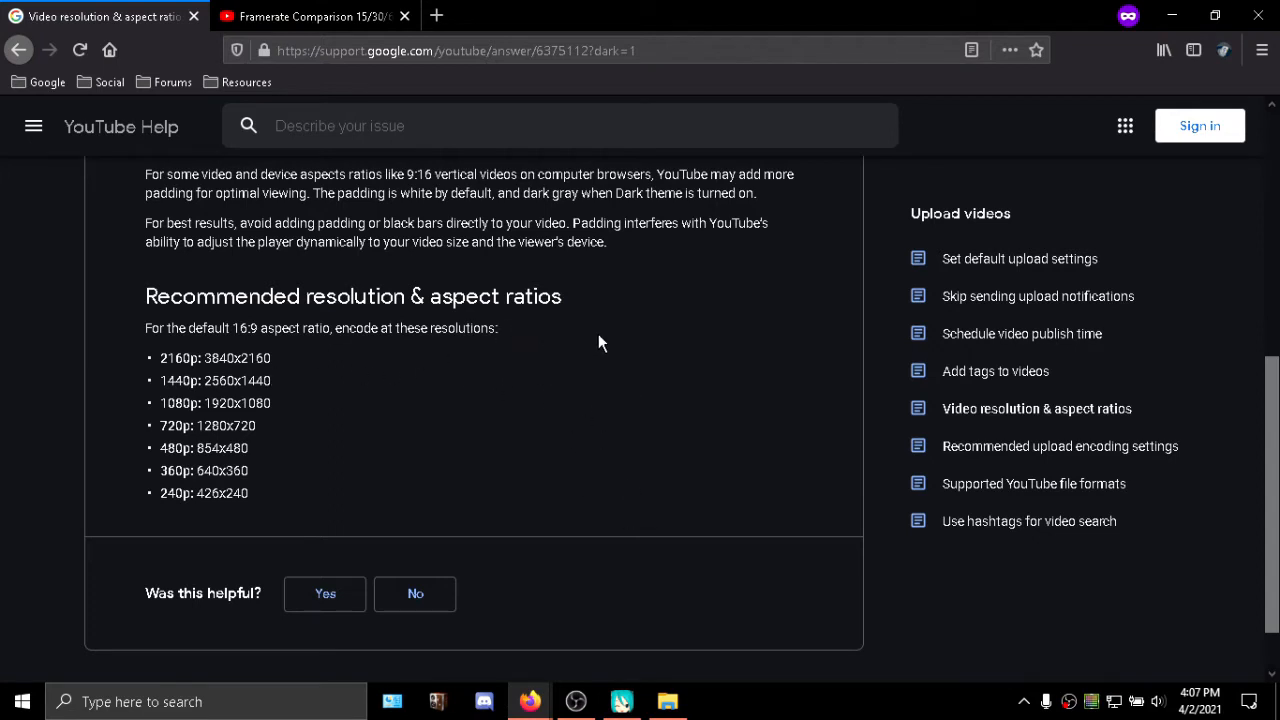
{"action": "mouse_move", "coordinate": [560, 346]}
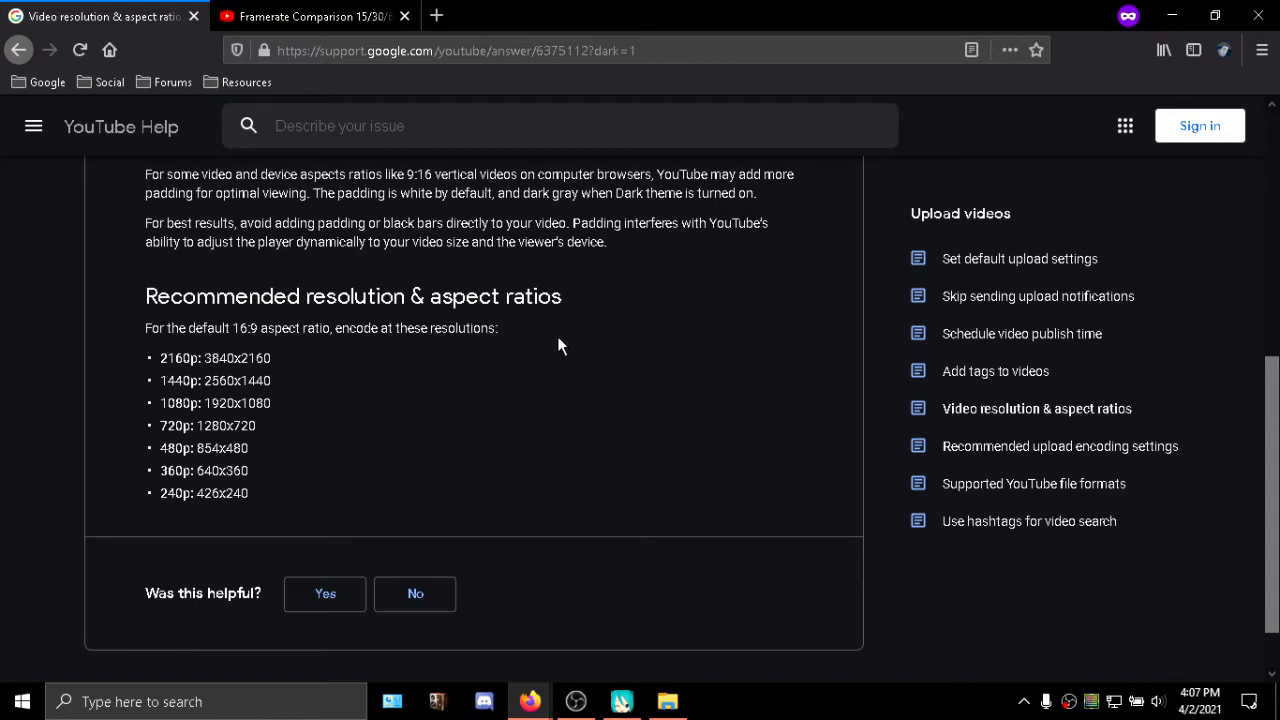
{"action": "mouse_move", "coordinate": [630, 358]}
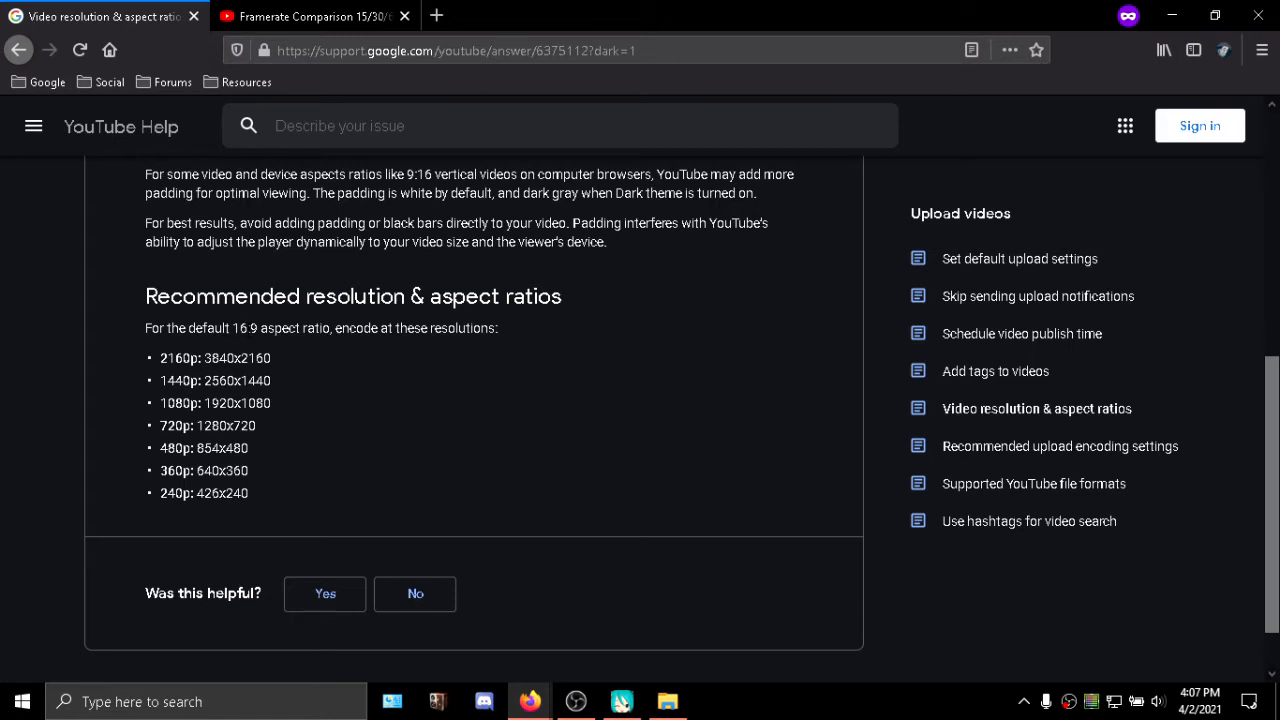
{"action": "mouse_move", "coordinate": [572, 321]}
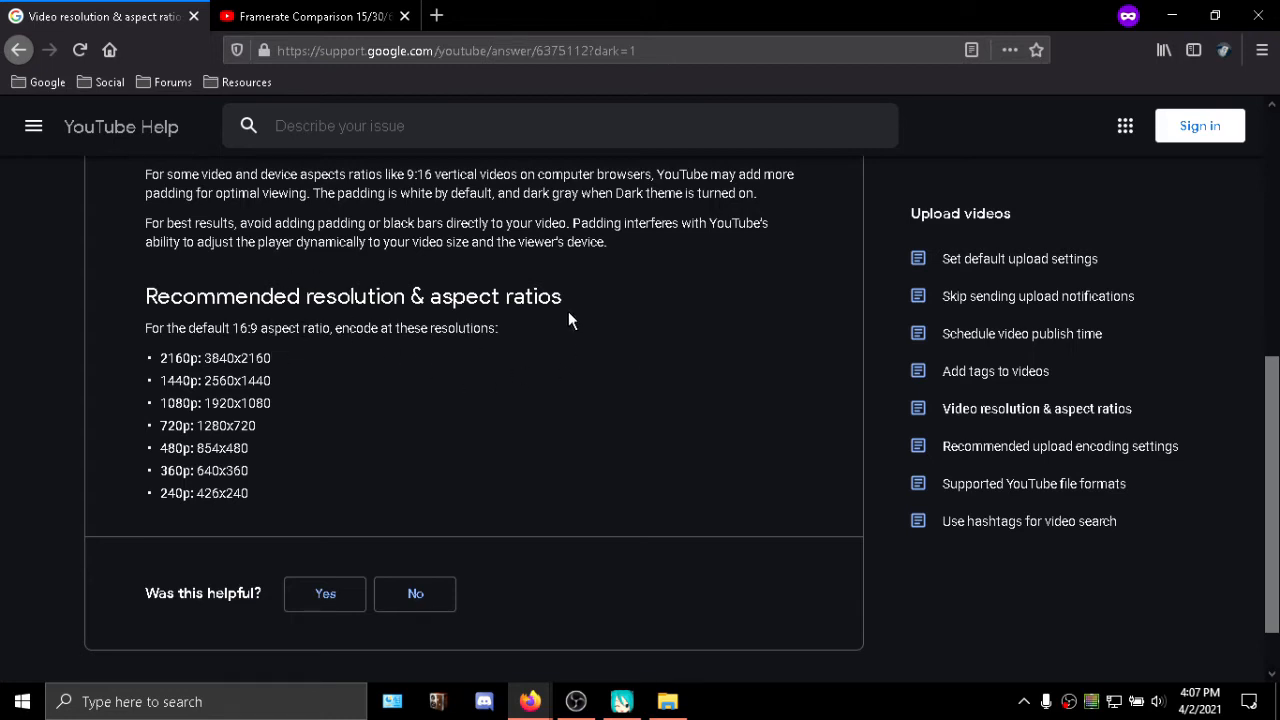
{"action": "mouse_move", "coordinate": [310, 426]}
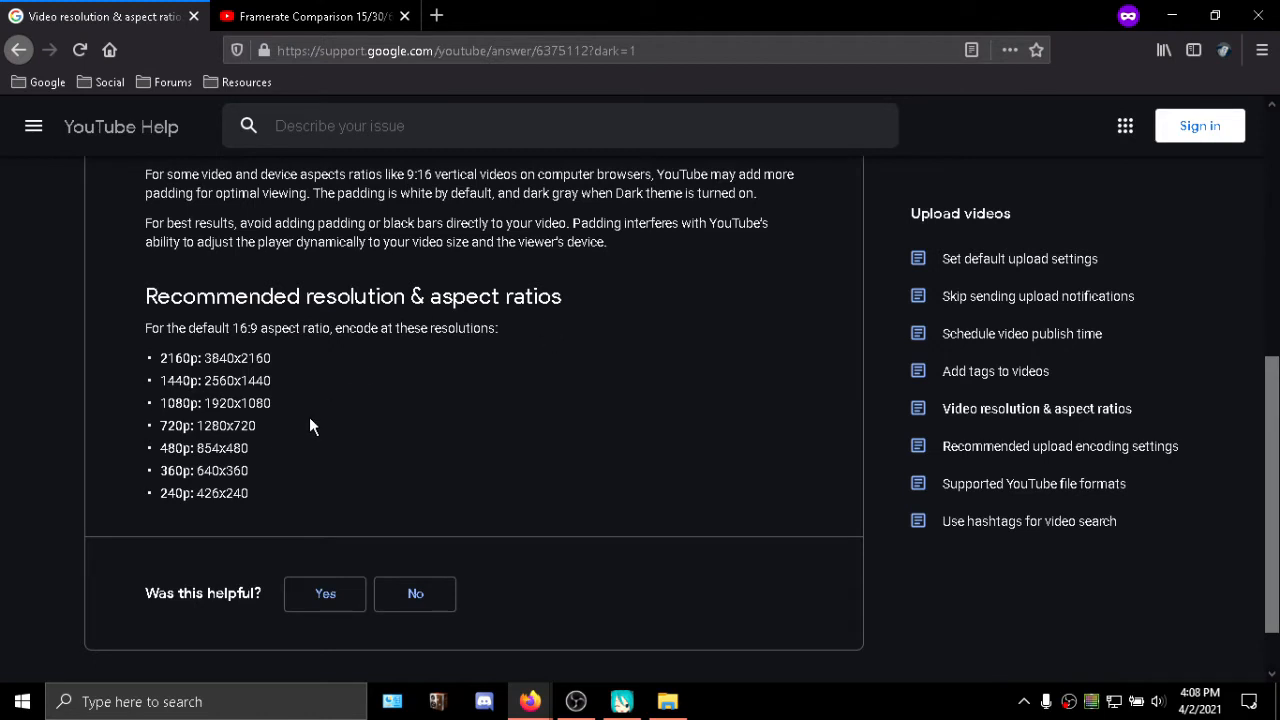
{"action": "mouse_move", "coordinate": [707, 297]}
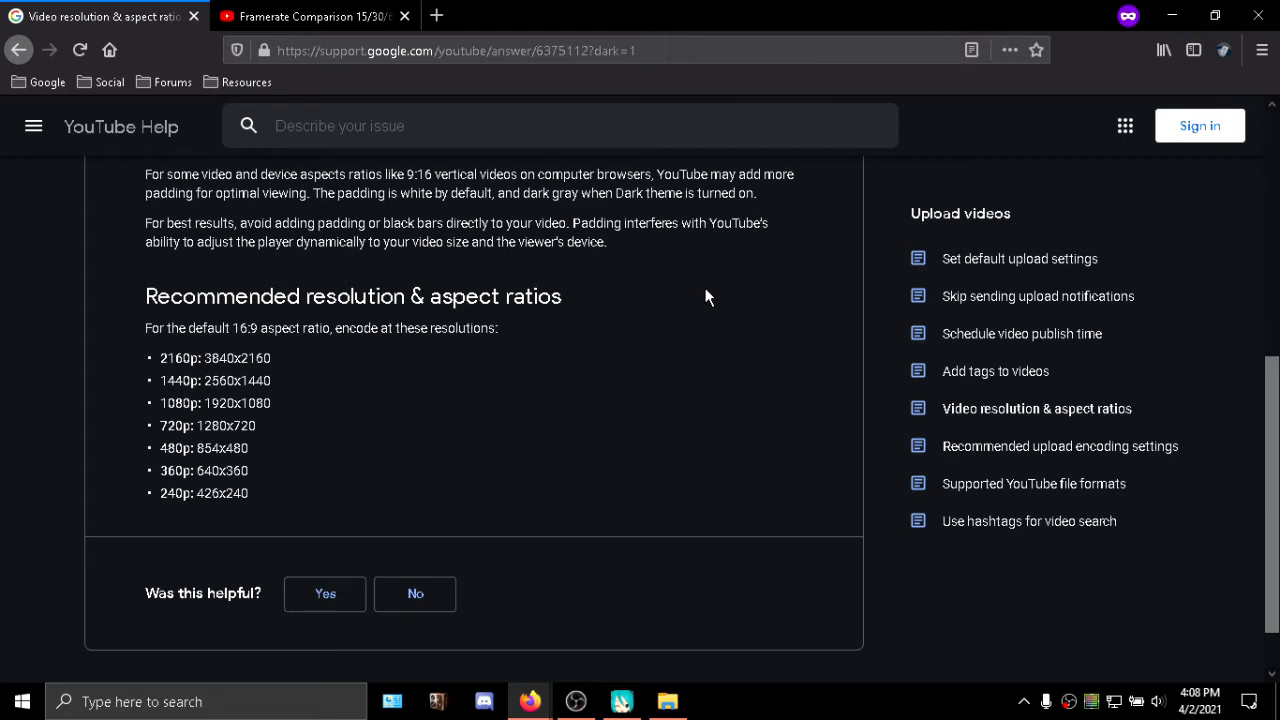
{"action": "mouse_move", "coordinate": [538, 403]}
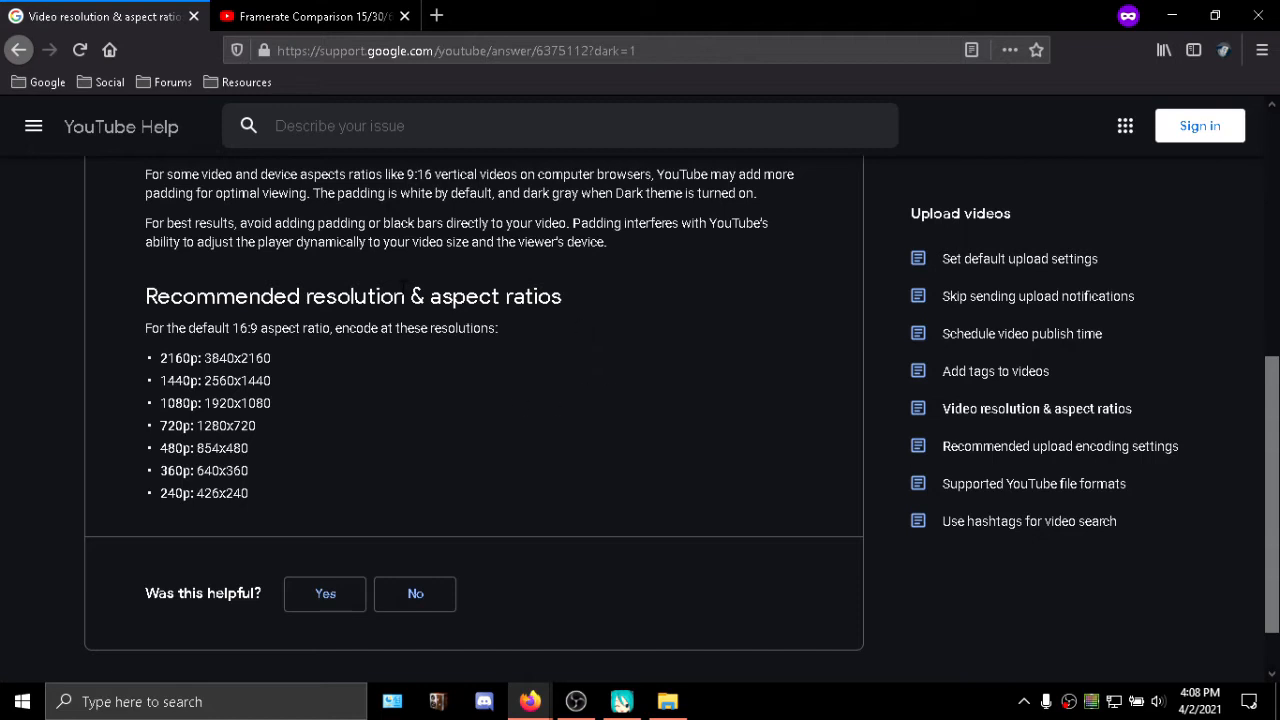
{"action": "mouse_move", "coordinate": [536, 281]}
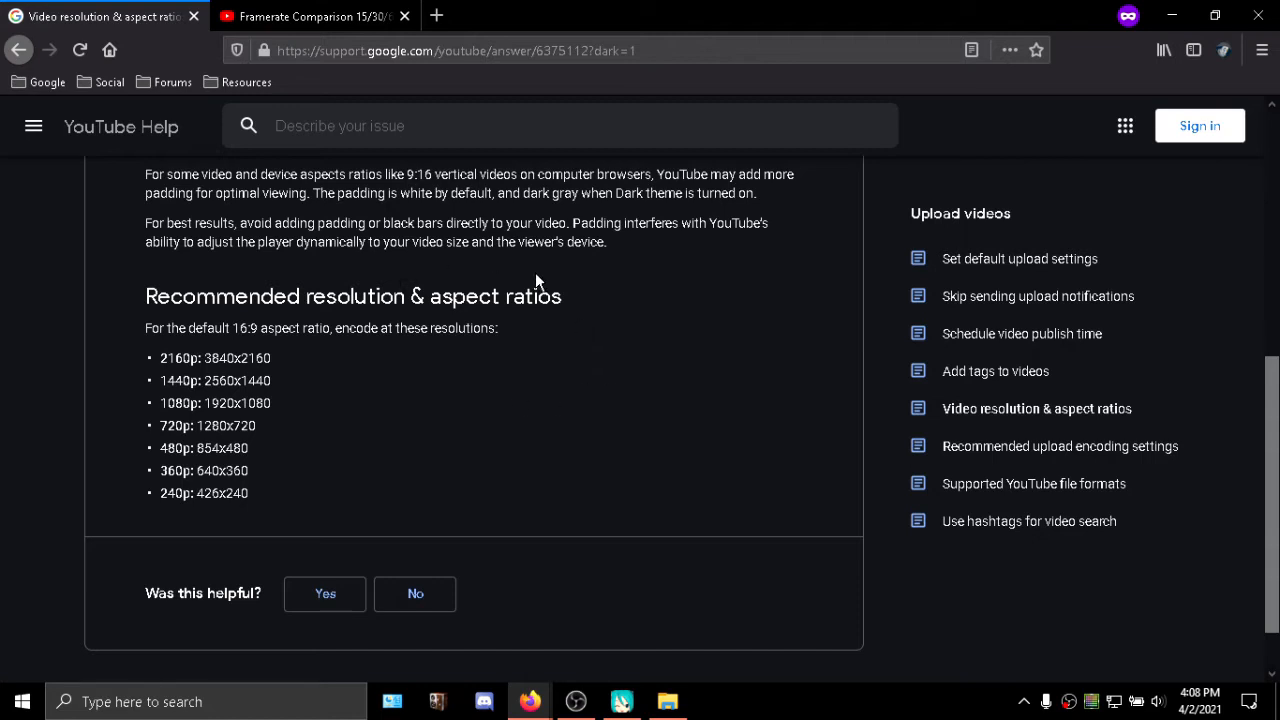
{"action": "mouse_move", "coordinate": [758, 213]}
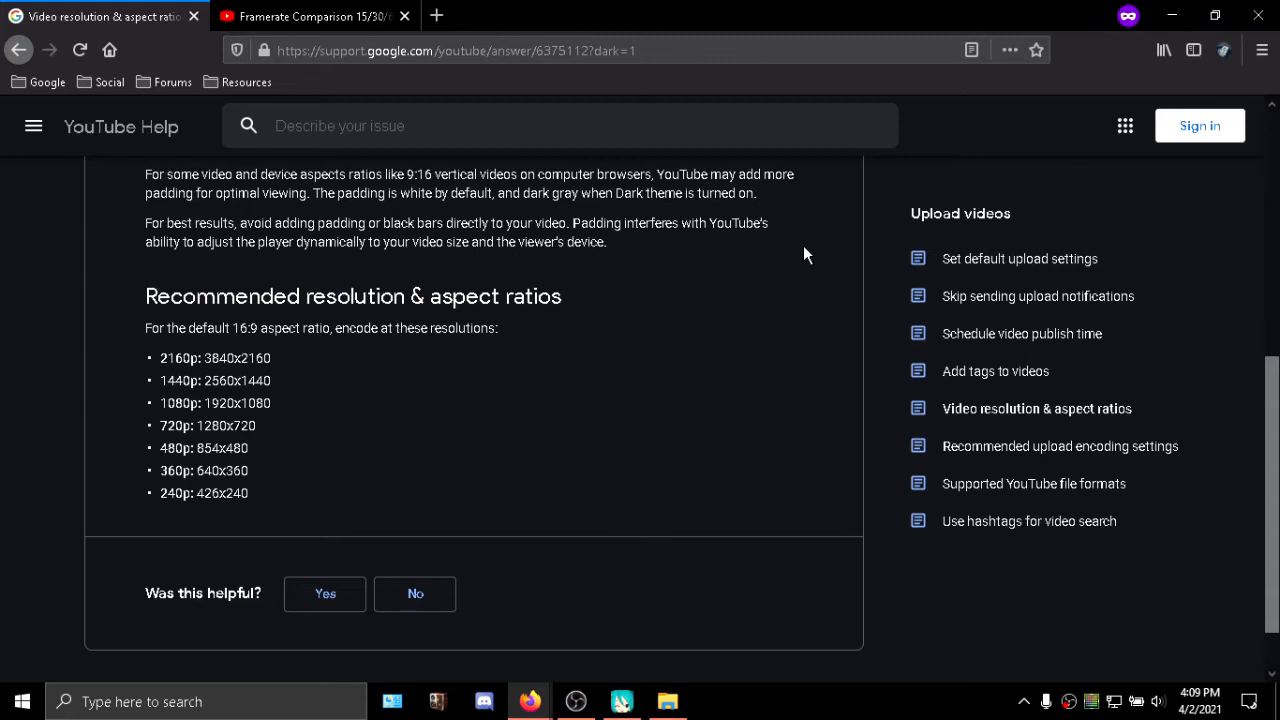
{"action": "mouse_move", "coordinate": [427, 426]}
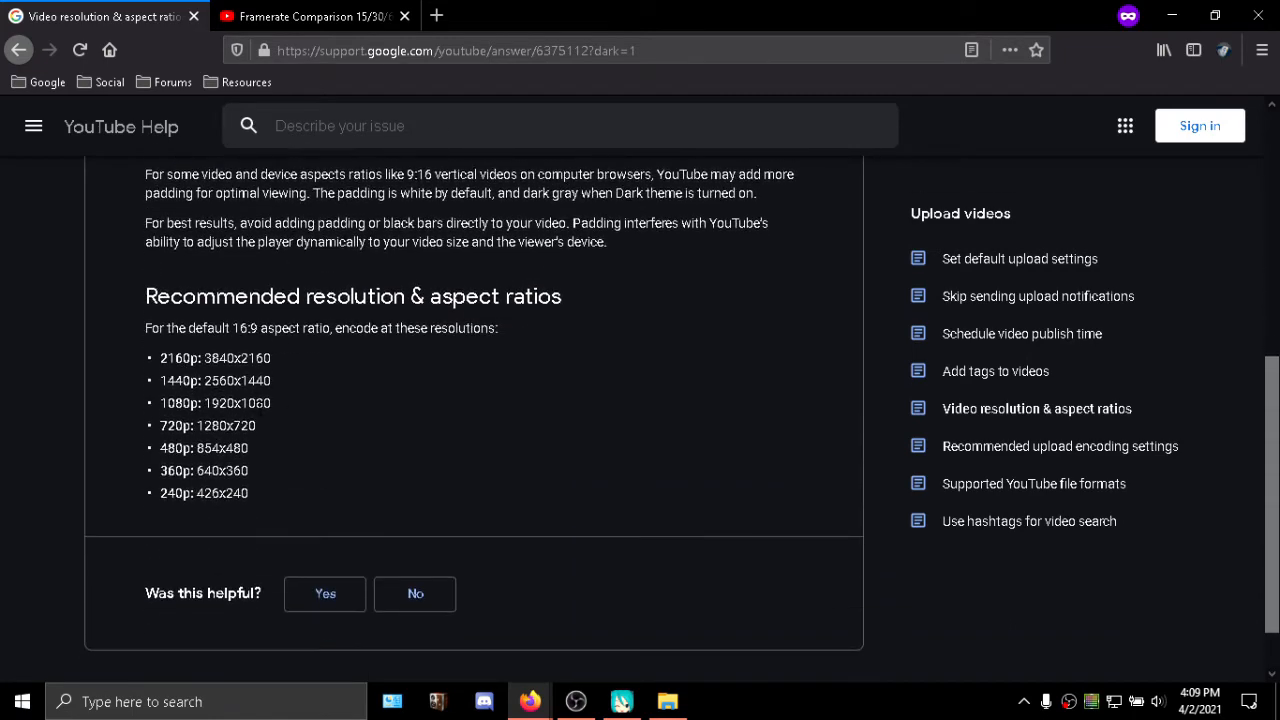
{"action": "mouse_move", "coordinate": [341, 364]}
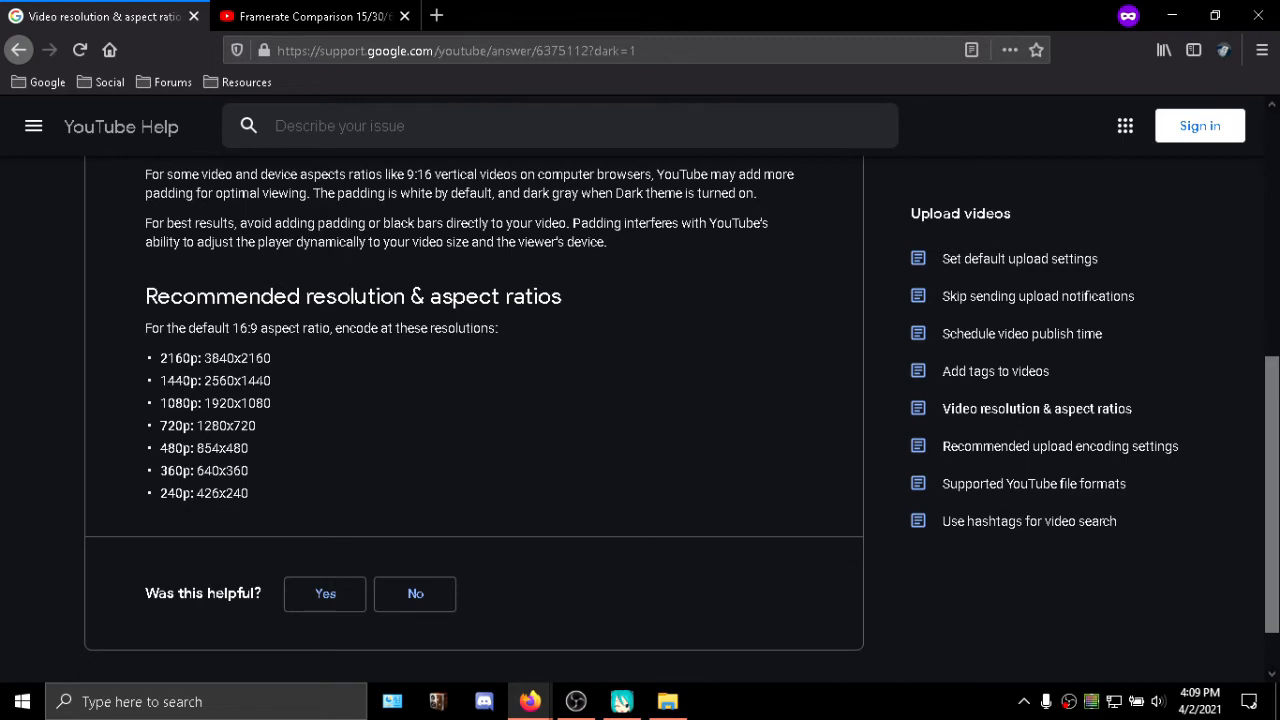
{"action": "mouse_move", "coordinate": [343, 355]}
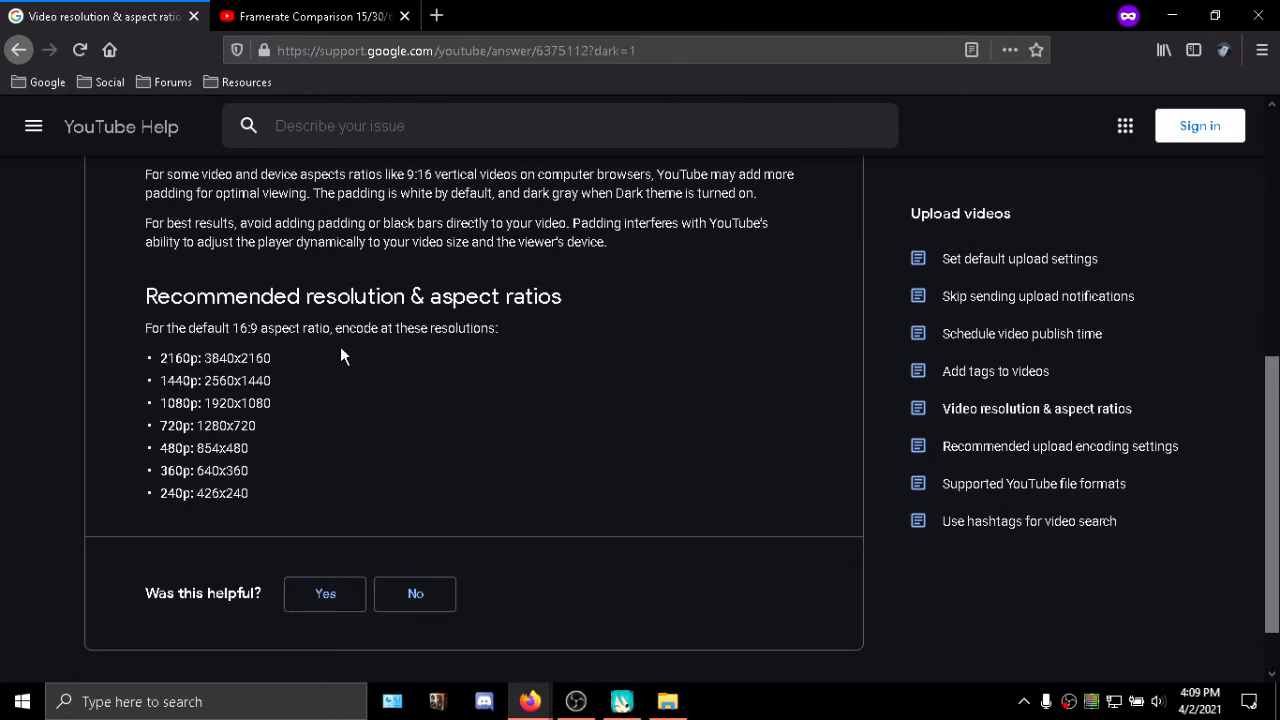
{"action": "mouse_move", "coordinate": [425, 347]}
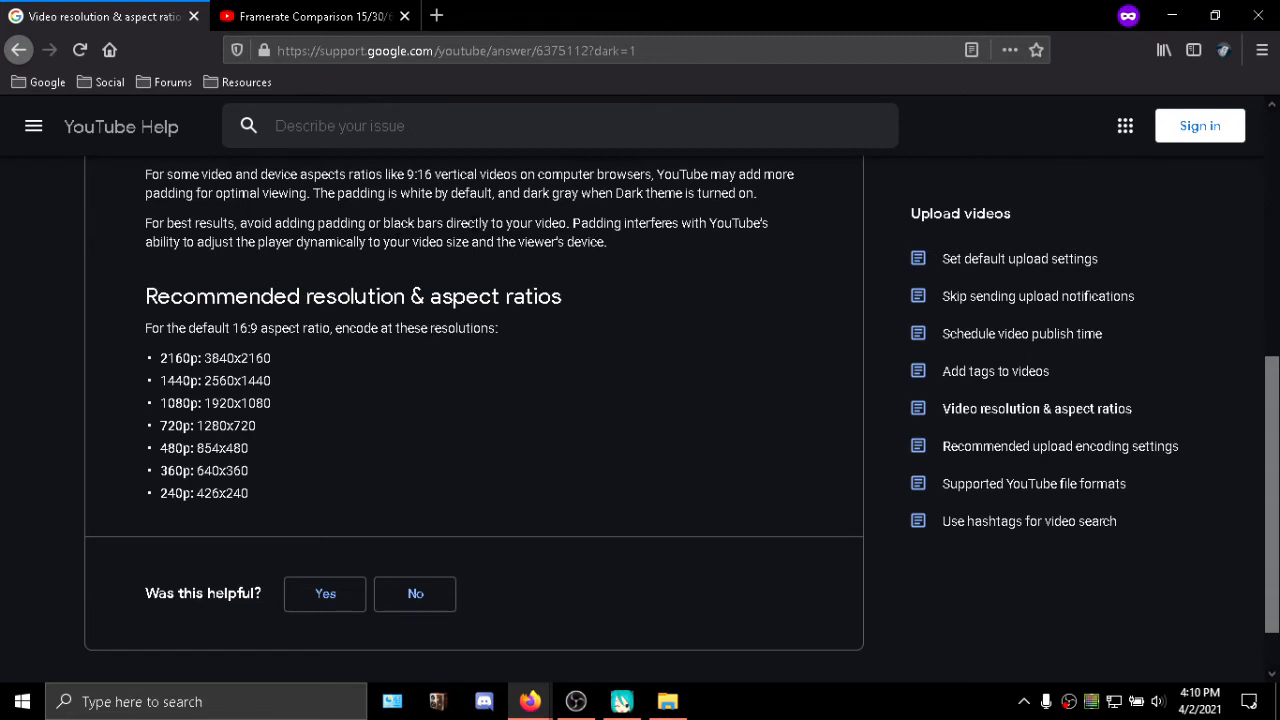
{"action": "mouse_move", "coordinate": [738, 320]}
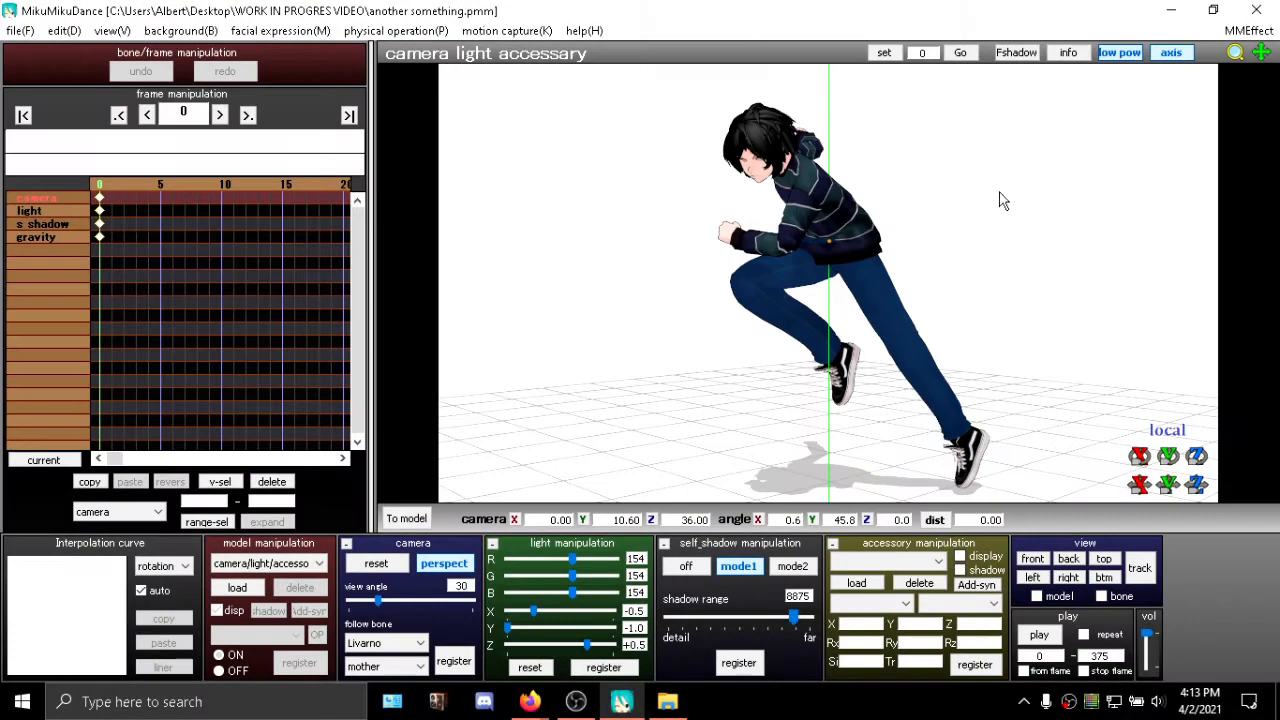
{"action": "mouse_move", "coordinate": [724, 183]}
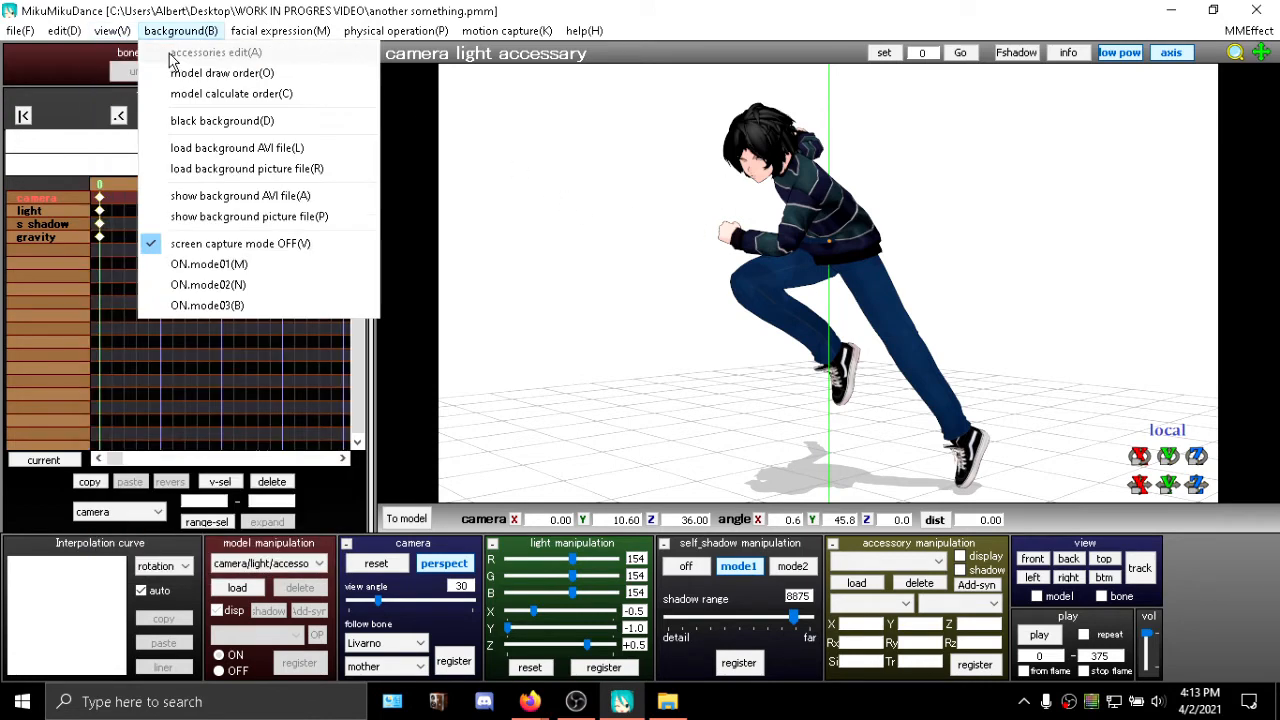
{"action": "left_click", "coordinate": [240, 243]}
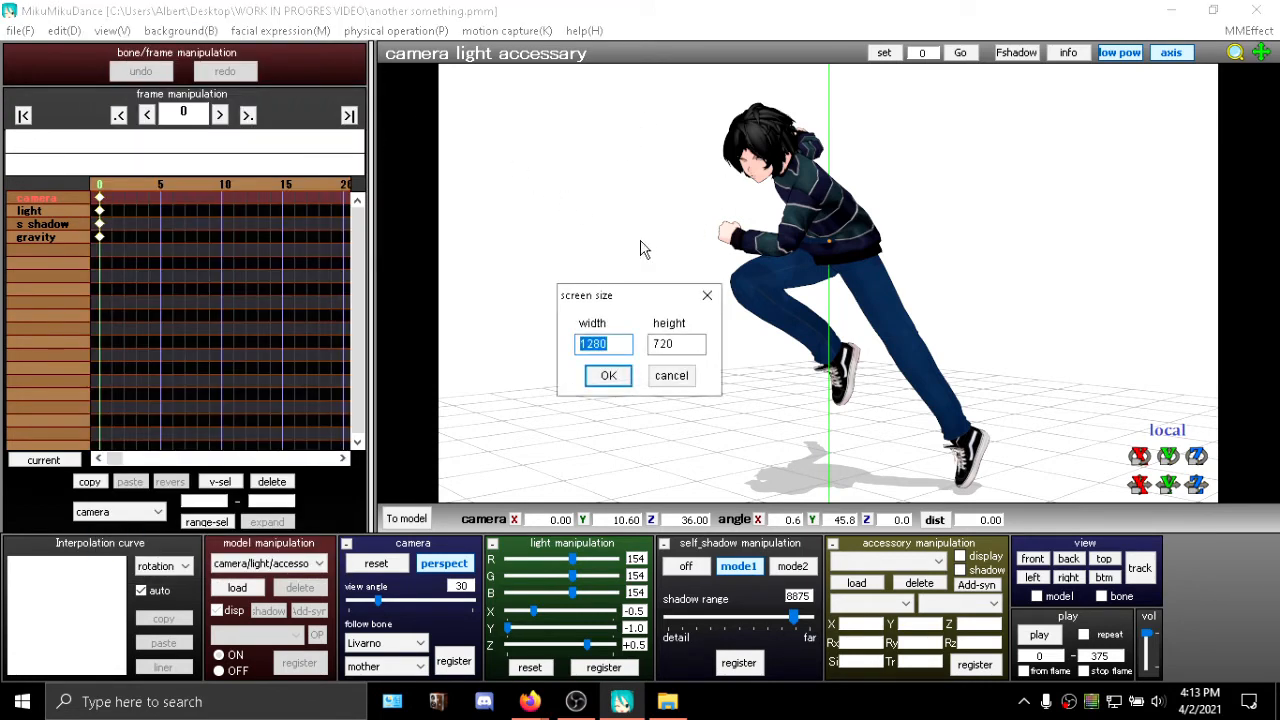
{"action": "mouse_move", "coordinate": [671, 375]}
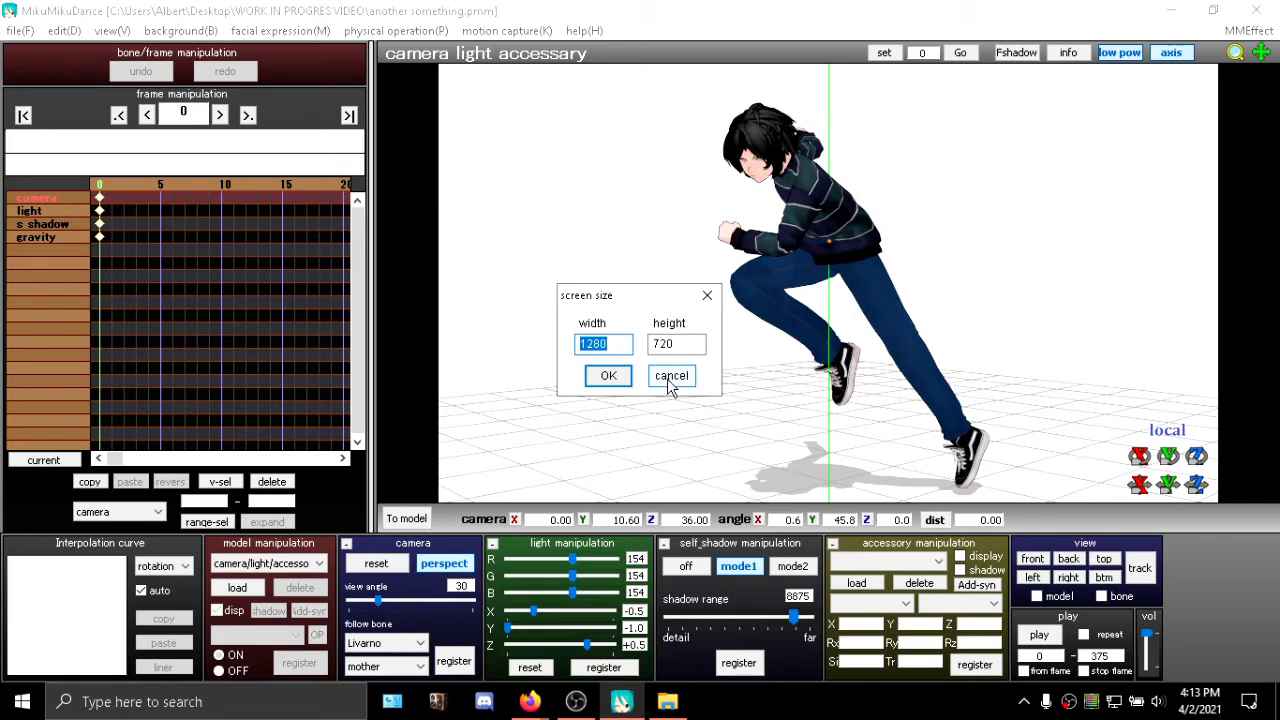
{"action": "left_click", "coordinate": [671, 375]}
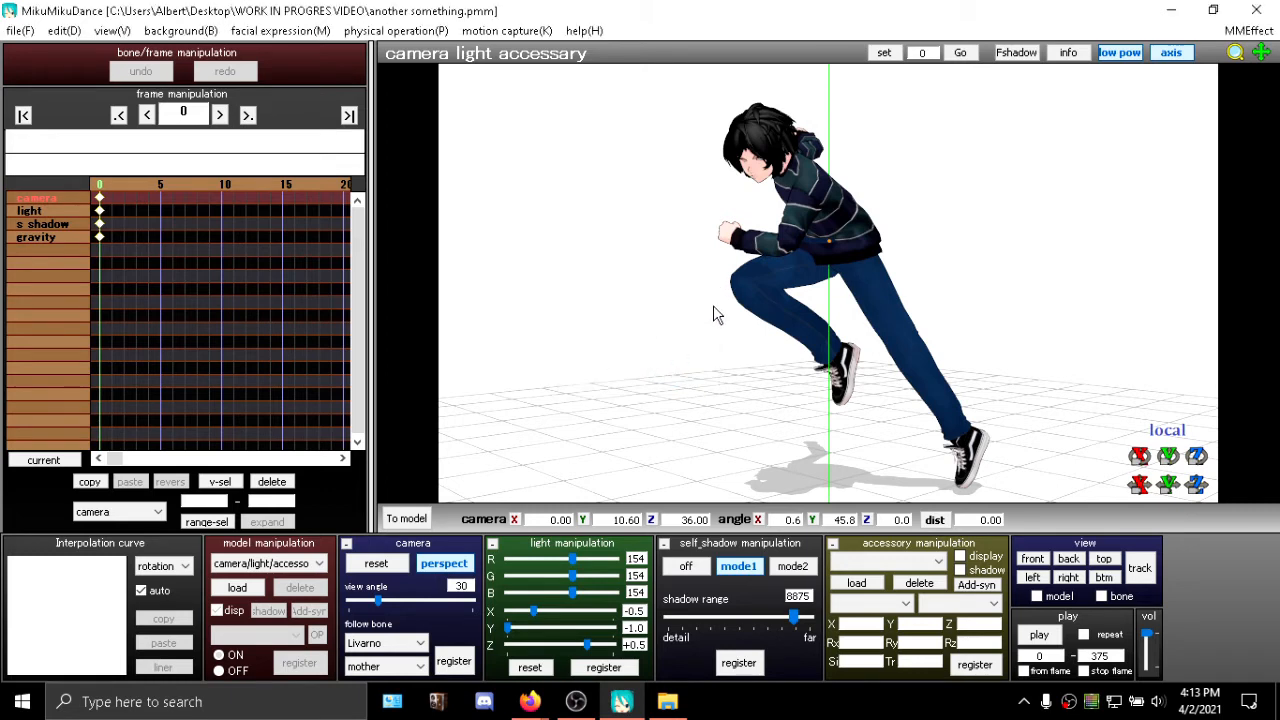
{"action": "mouse_move", "coordinate": [780, 258]}
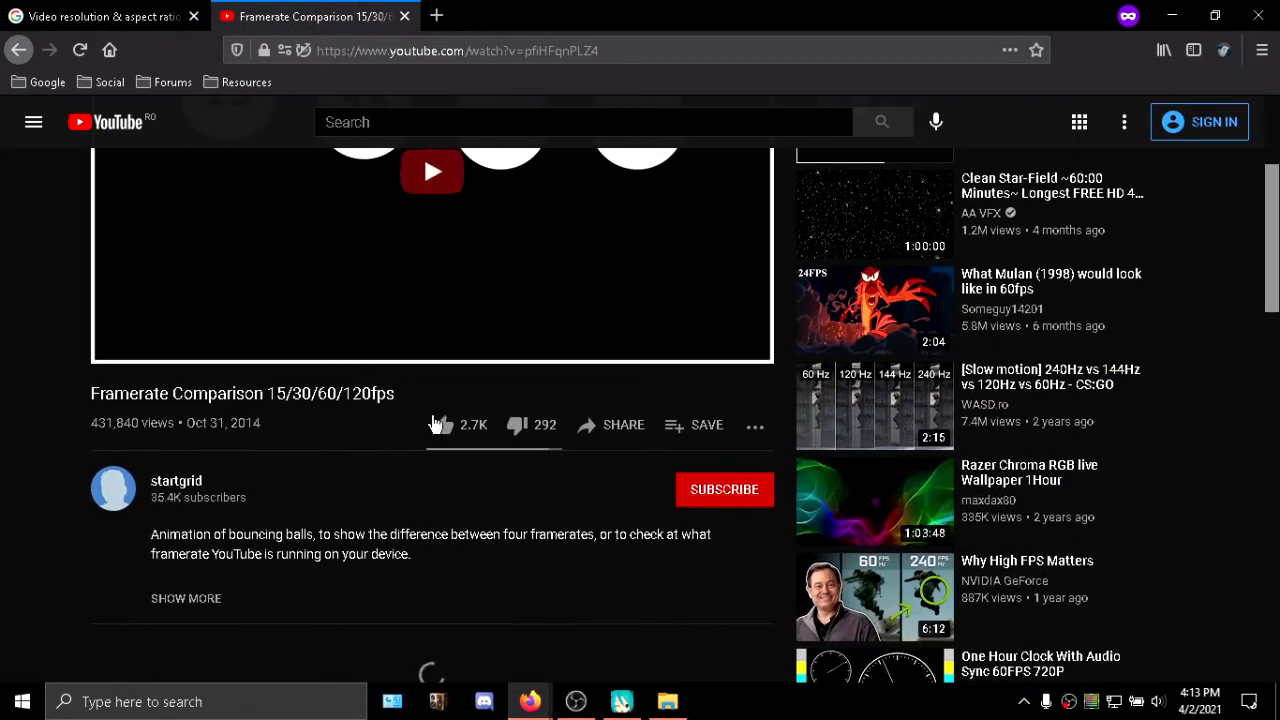
Step: Scroll up the YouTube page toward the Framerate Comparison 15/30/60/120fps video
{"action": "scroll", "scroll_direction": "up", "scroll_amount": 3}
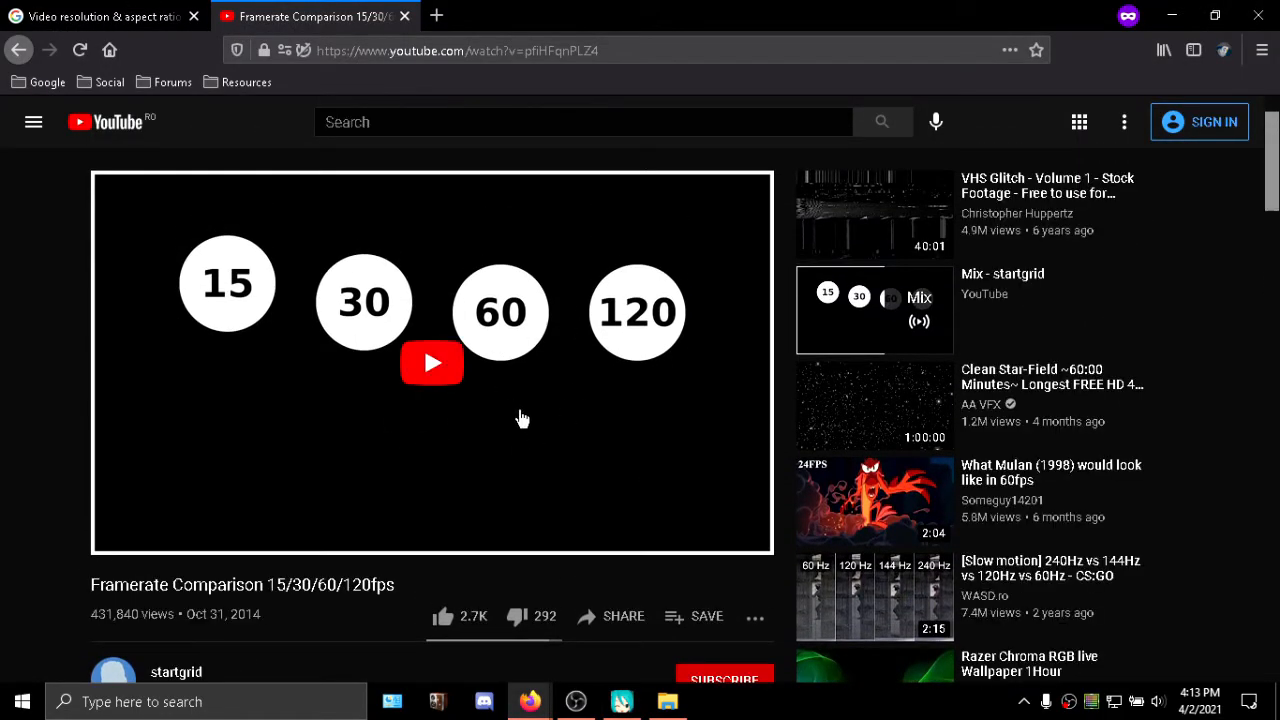
{"action": "mouse_move", "coordinate": [440, 307]}
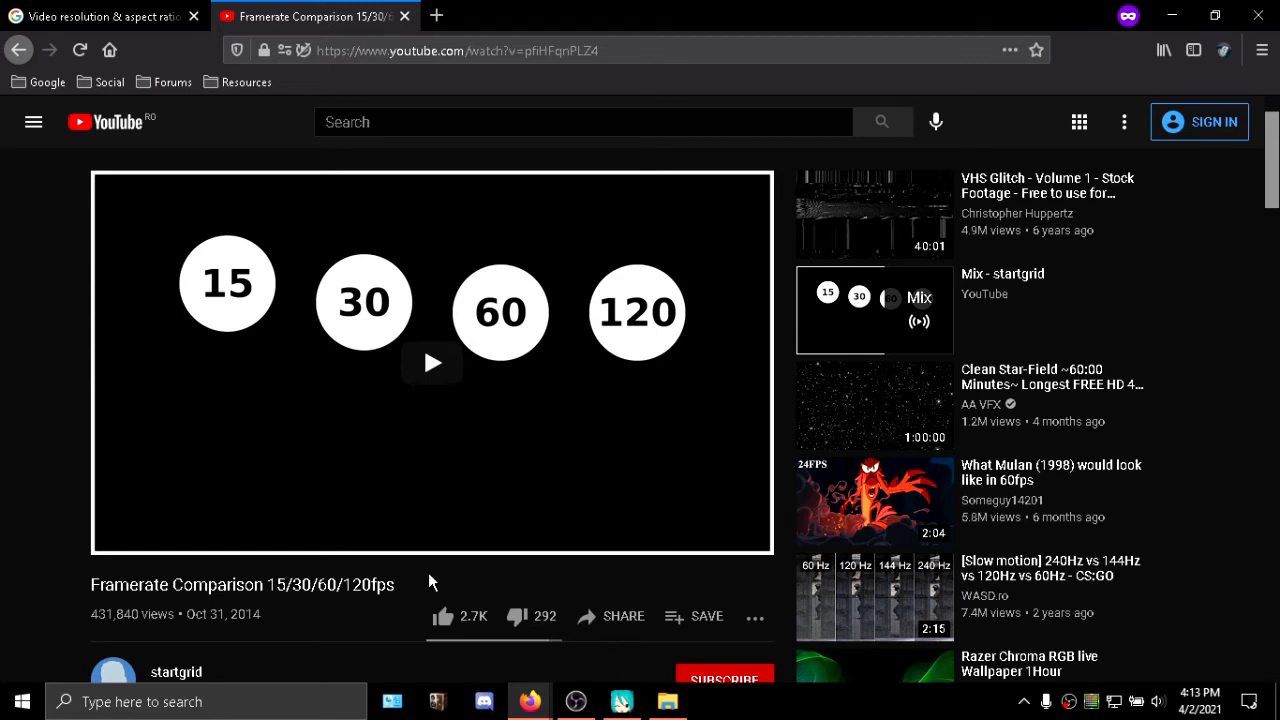
{"action": "mouse_move", "coordinate": [560, 398]}
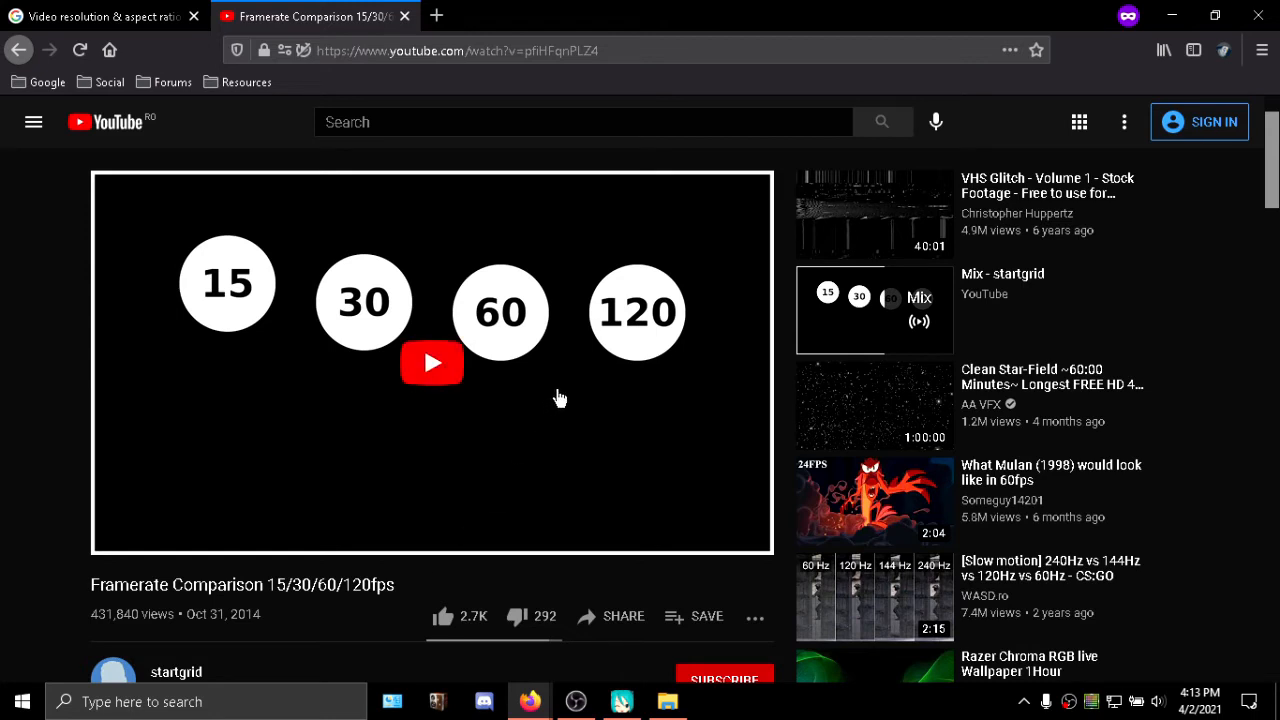
{"action": "mouse_move", "coordinate": [433, 590]}
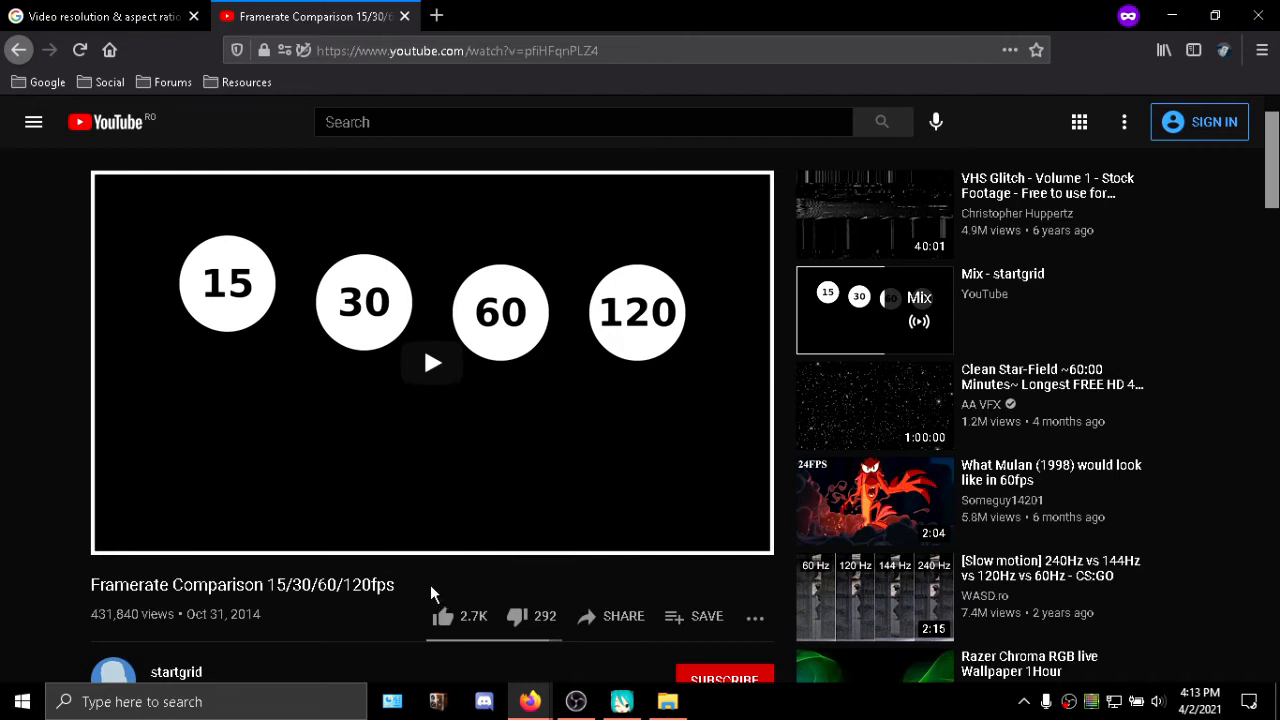
{"action": "mouse_move", "coordinate": [292, 272]}
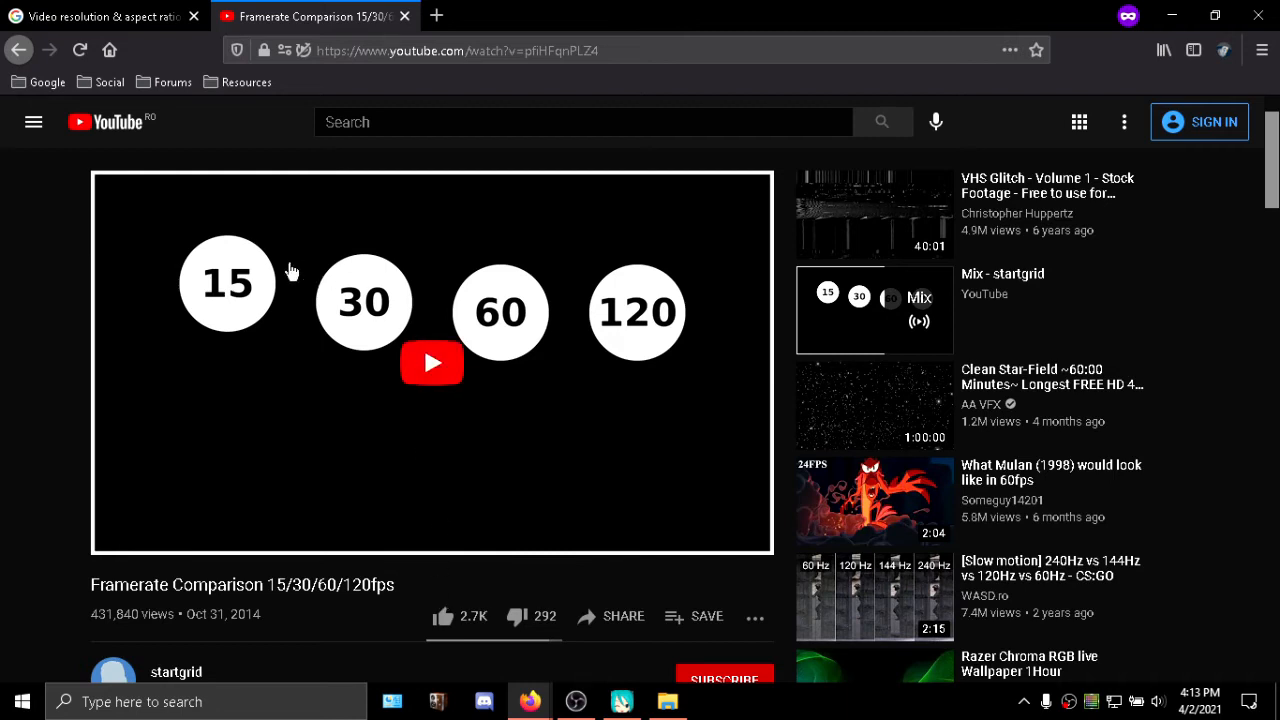
{"action": "mouse_move", "coordinate": [393, 328]}
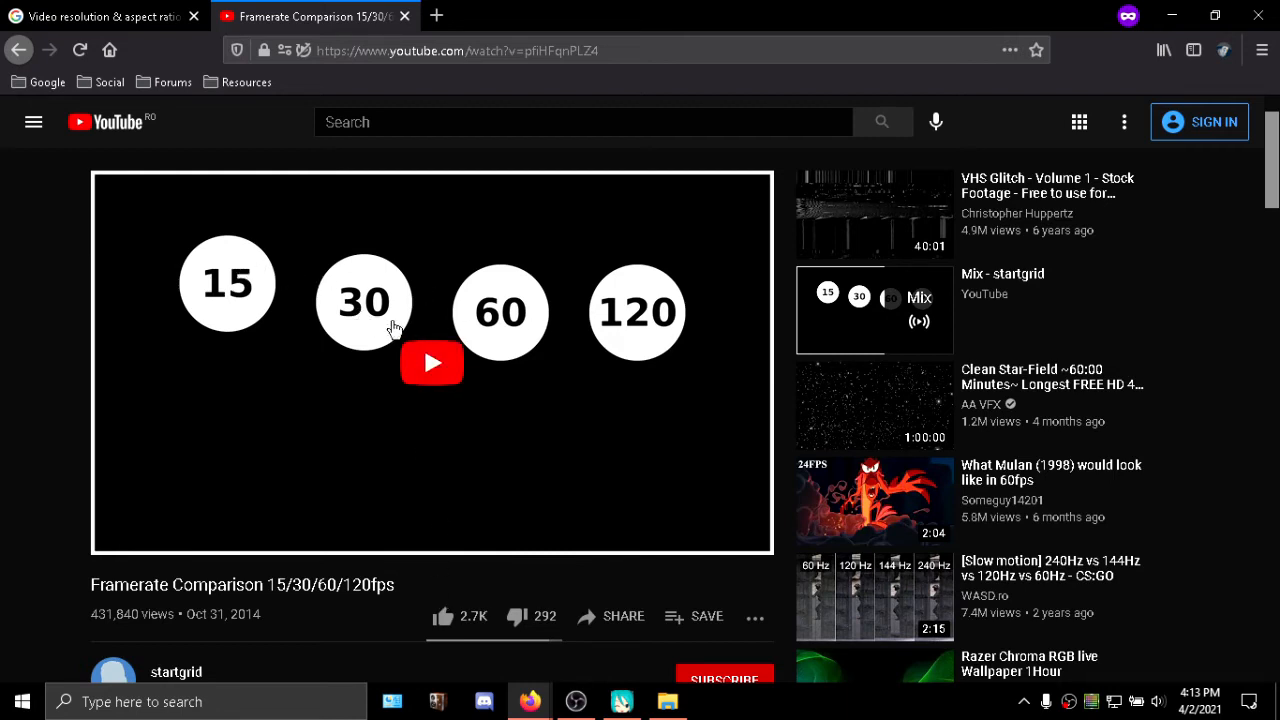
{"action": "mouse_move", "coordinate": [207, 288]}
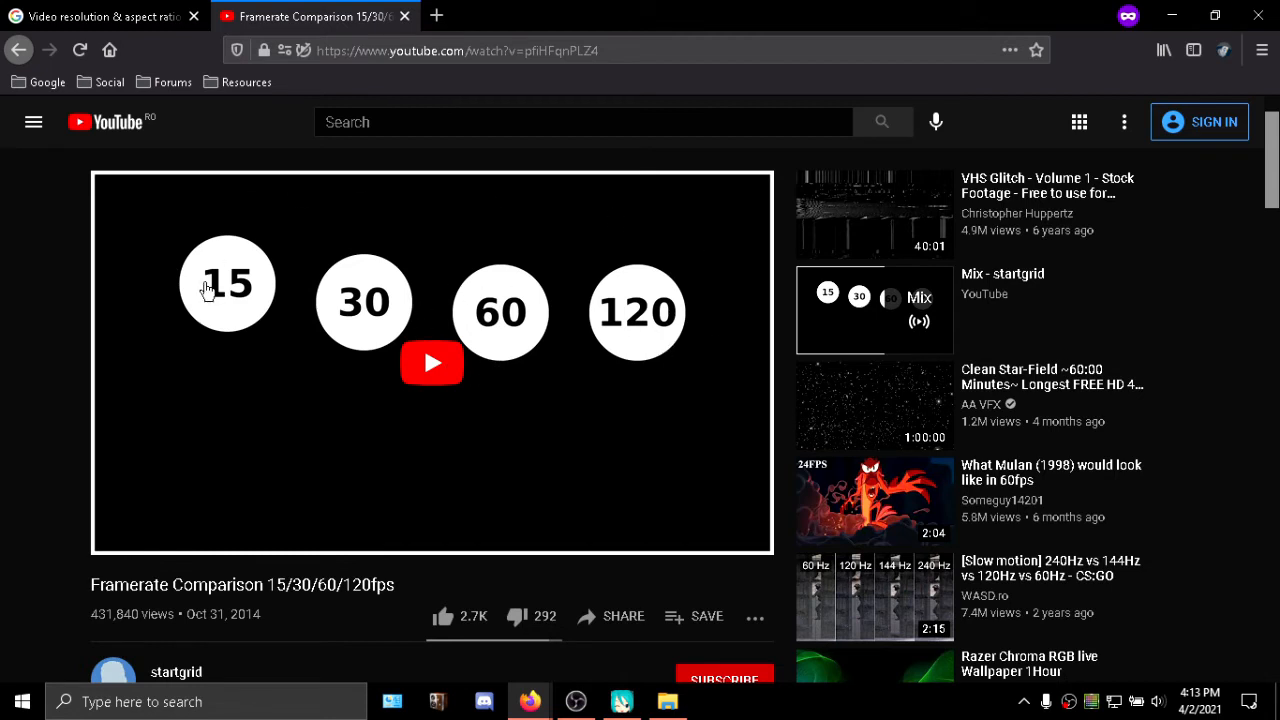
{"action": "mouse_move", "coordinate": [237, 289]}
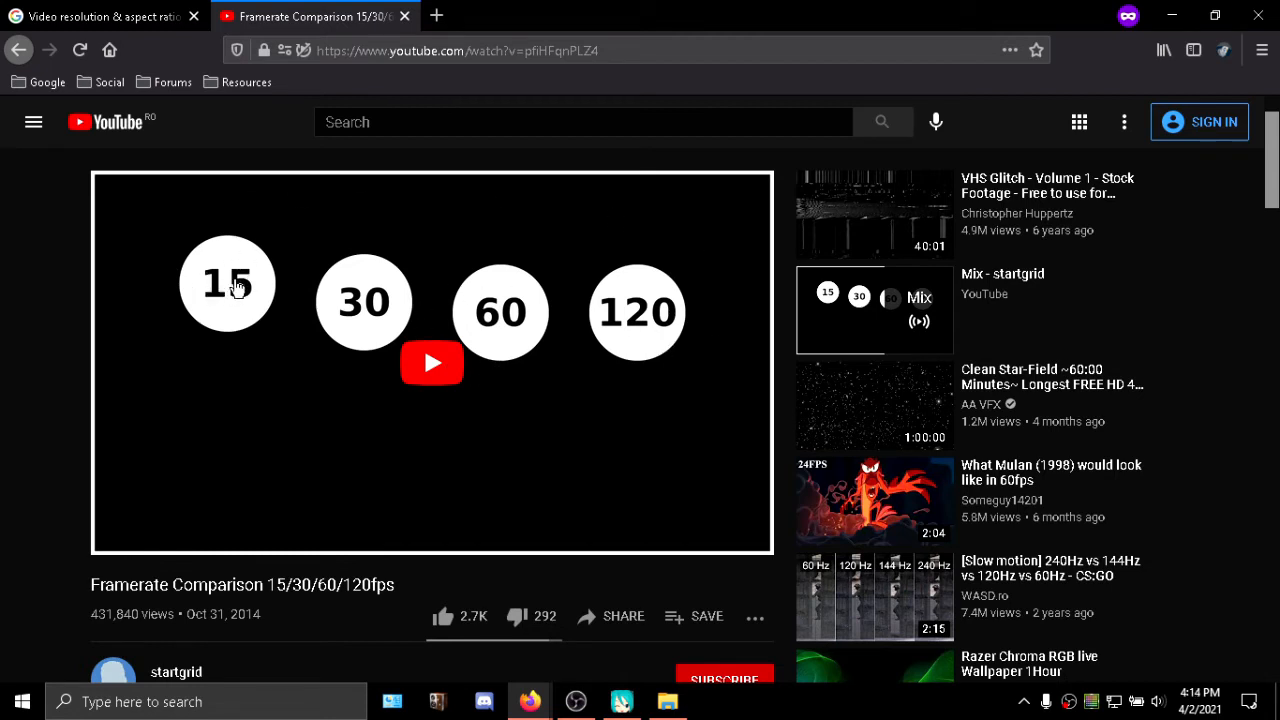
{"action": "mouse_move", "coordinate": [406, 323]}
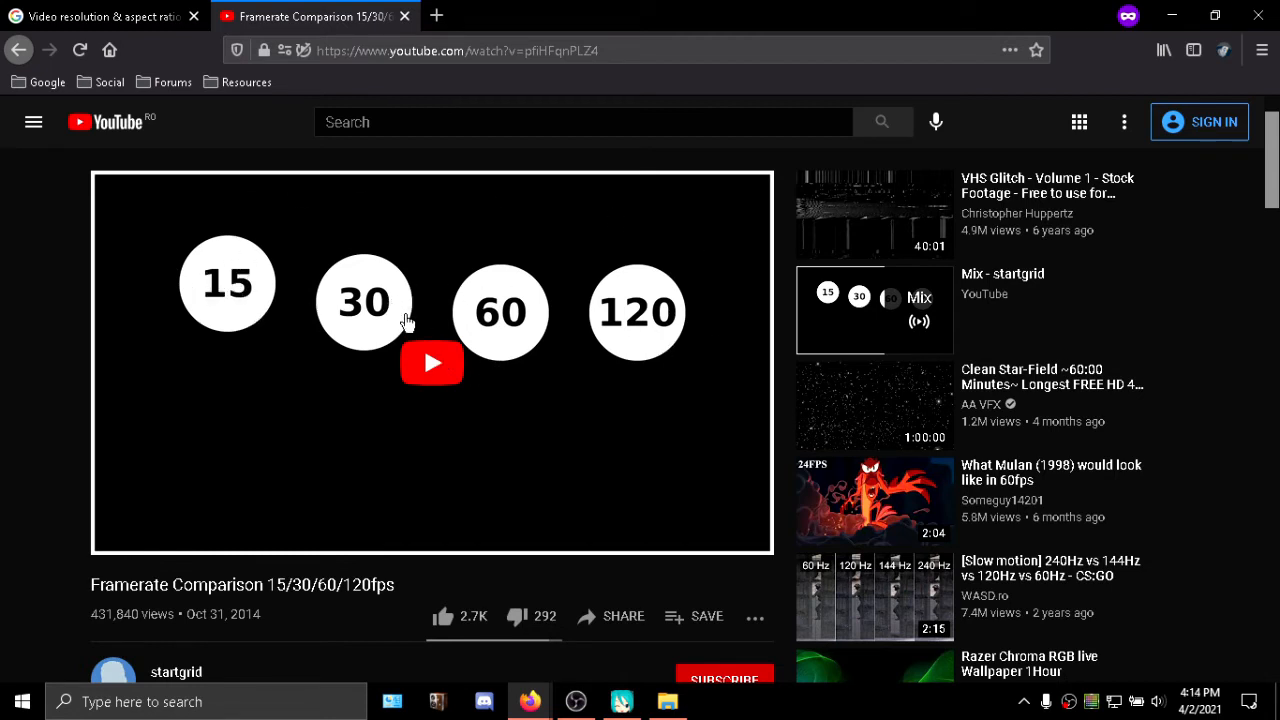
{"action": "mouse_move", "coordinate": [640, 283]}
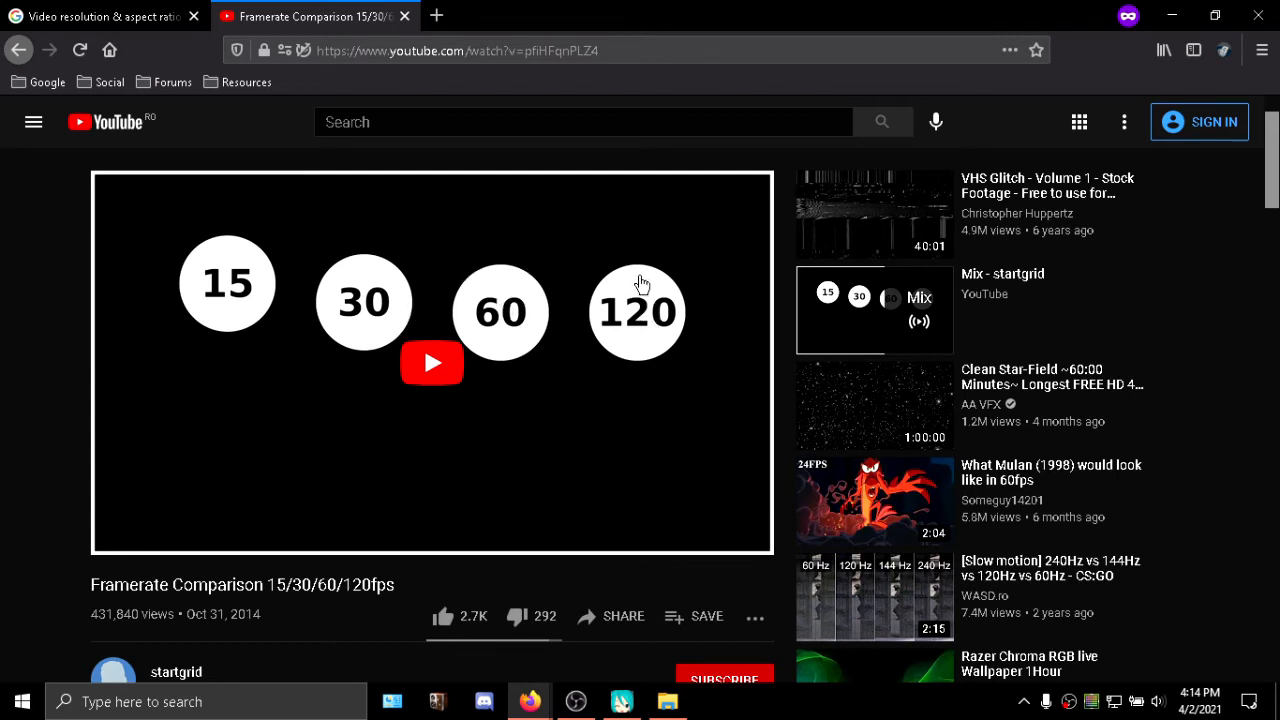
{"action": "mouse_move", "coordinate": [501, 325]}
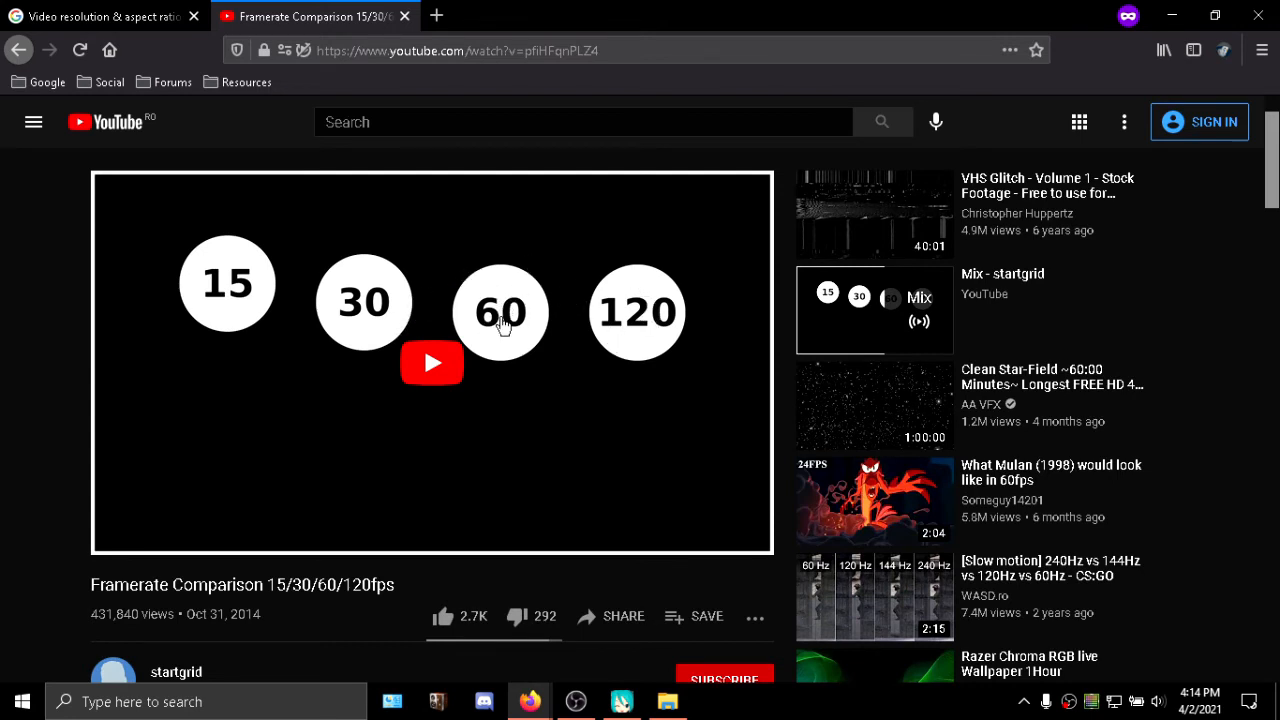
{"action": "mouse_move", "coordinate": [628, 318]}
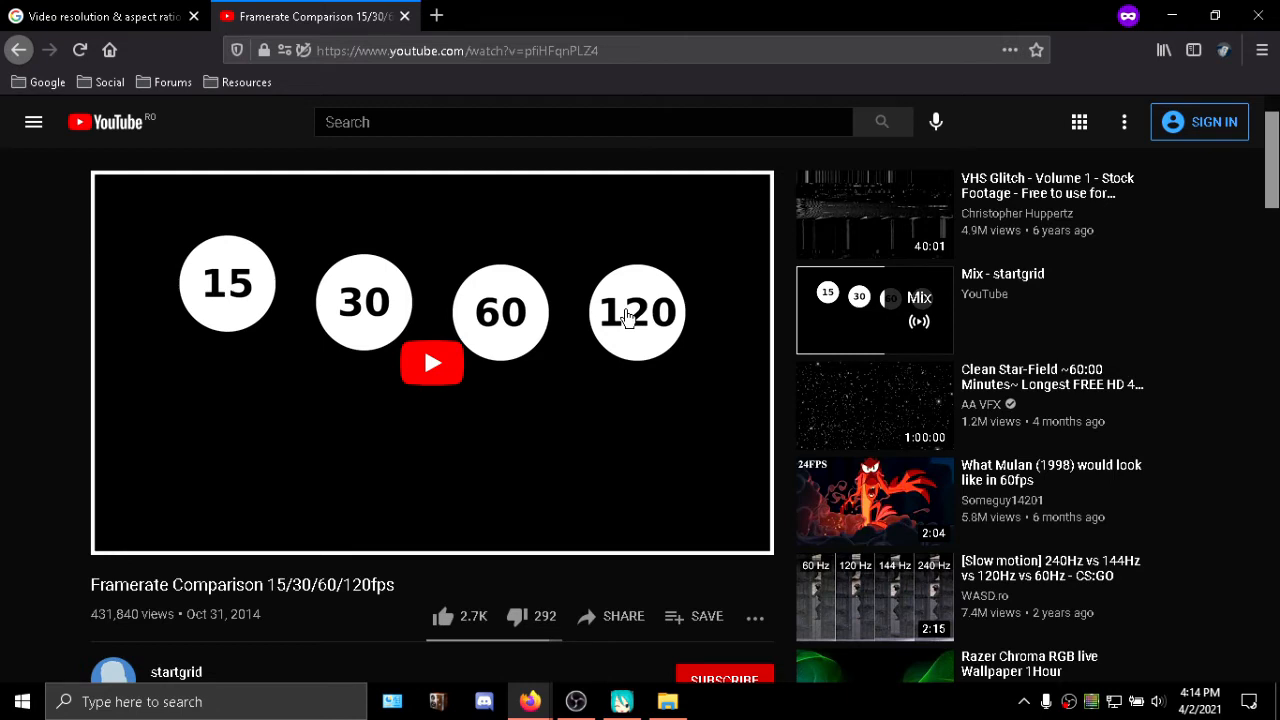
{"action": "mouse_move", "coordinate": [558, 305]}
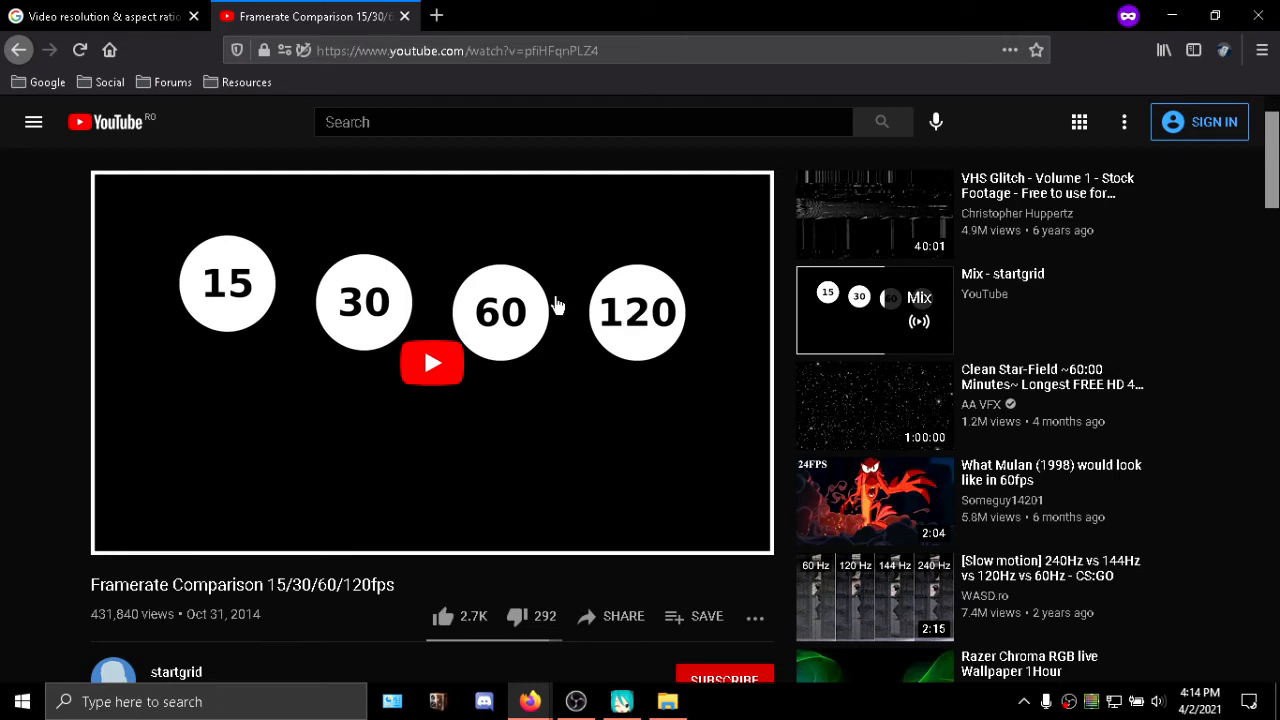
{"action": "mouse_move", "coordinate": [562, 308]}
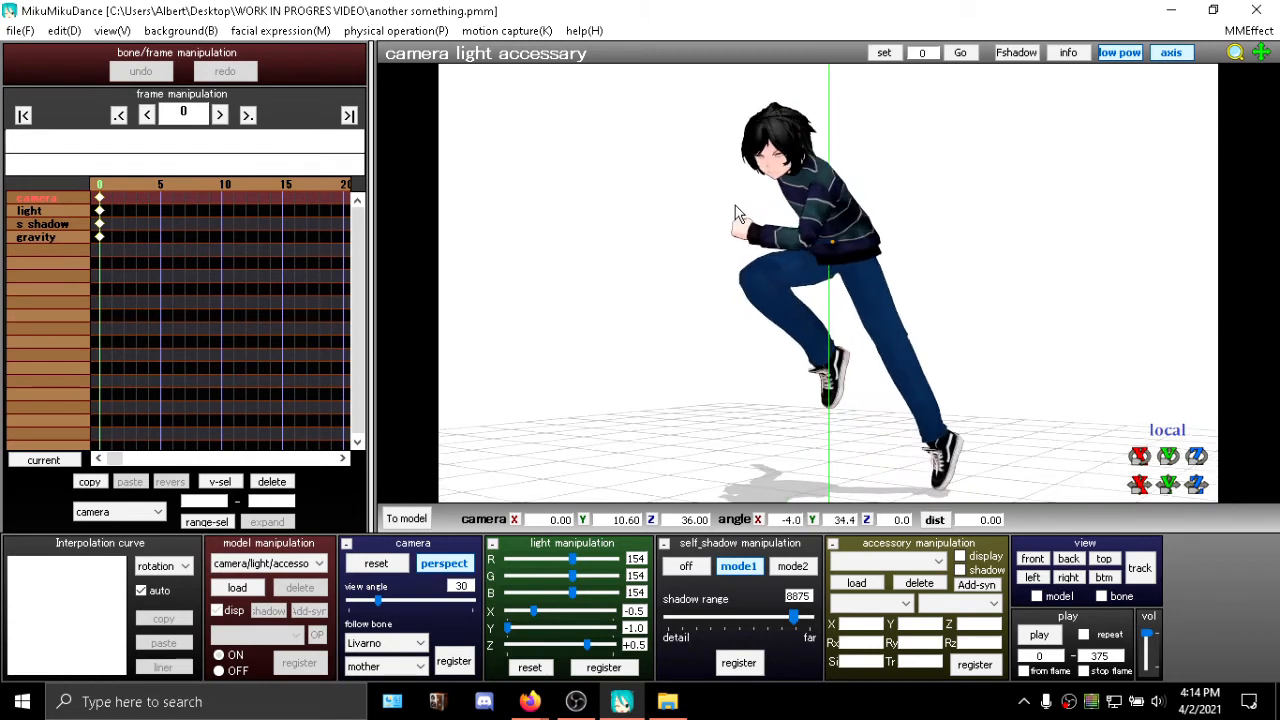
{"action": "mouse_move", "coordinate": [745, 208]}
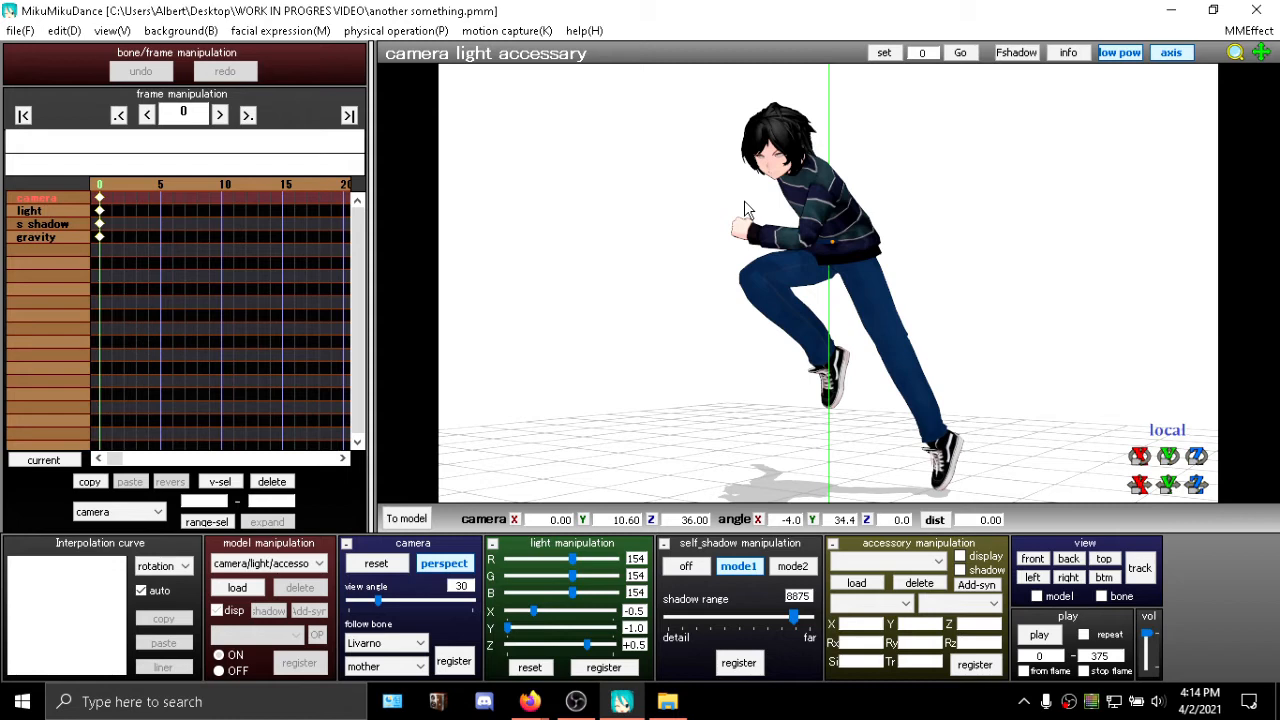
{"action": "left_click_drag", "start_coordinate": [748, 208], "coordinate": [885, 158]}
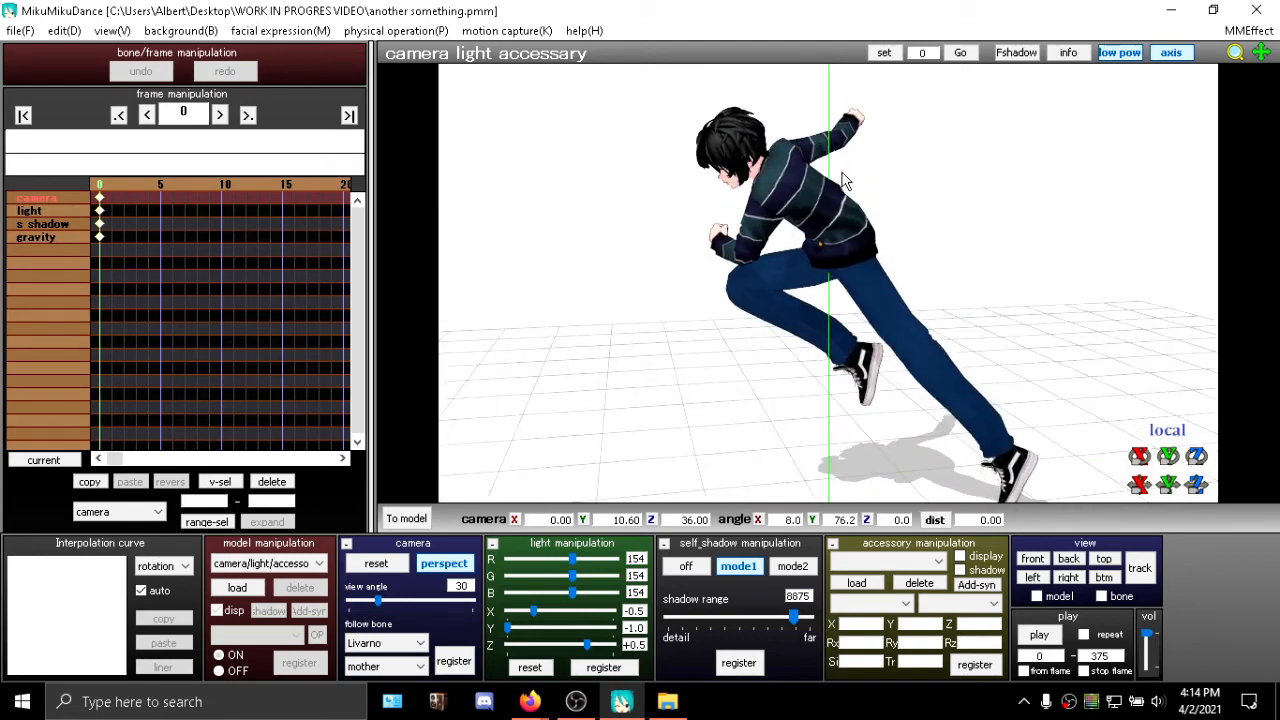
{"action": "left_click_drag", "start_coordinate": [845, 180], "coordinate": [680, 160]}
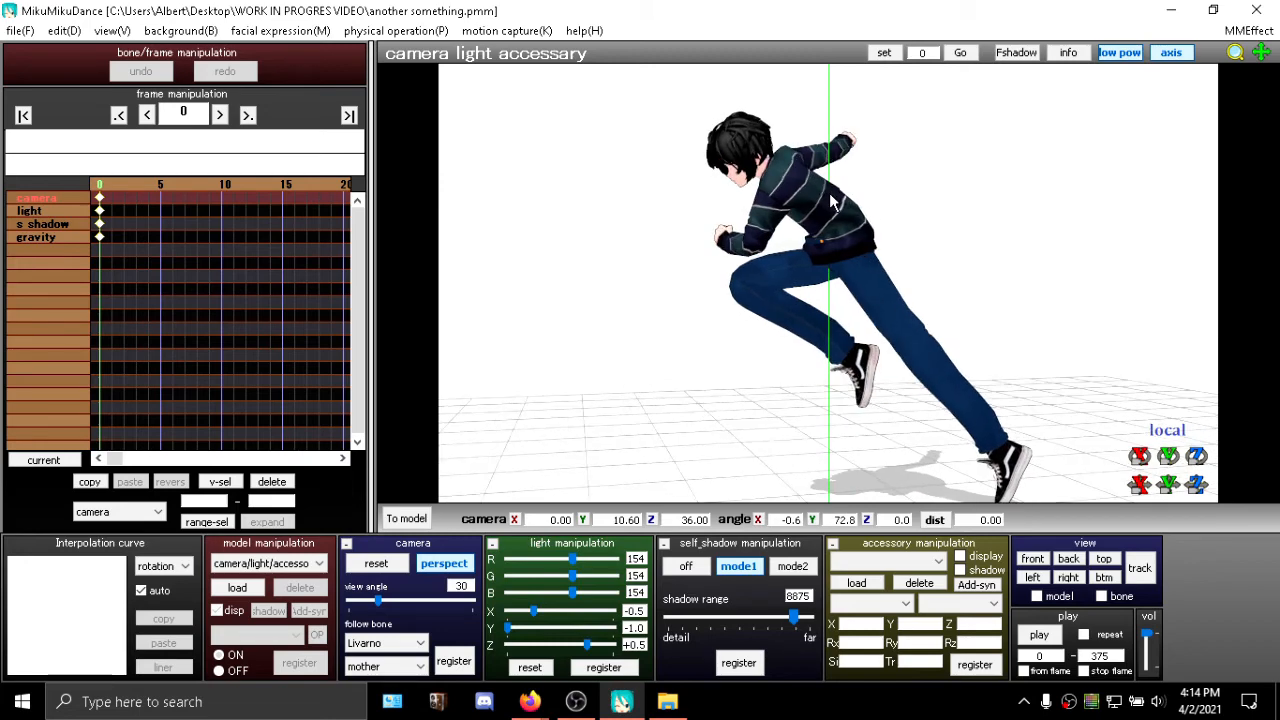
{"action": "left_click_drag", "start_coordinate": [830, 200], "coordinate": [830, 180]}
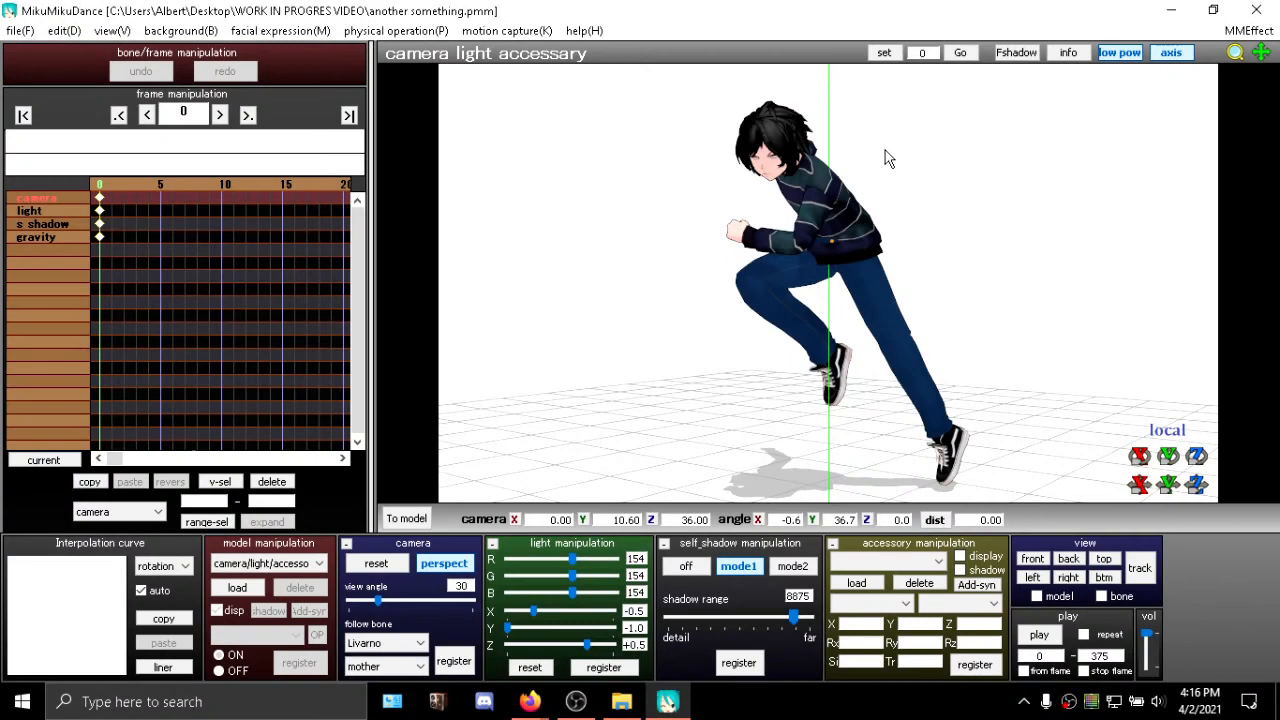
{"action": "mouse_move", "coordinate": [634, 131]}
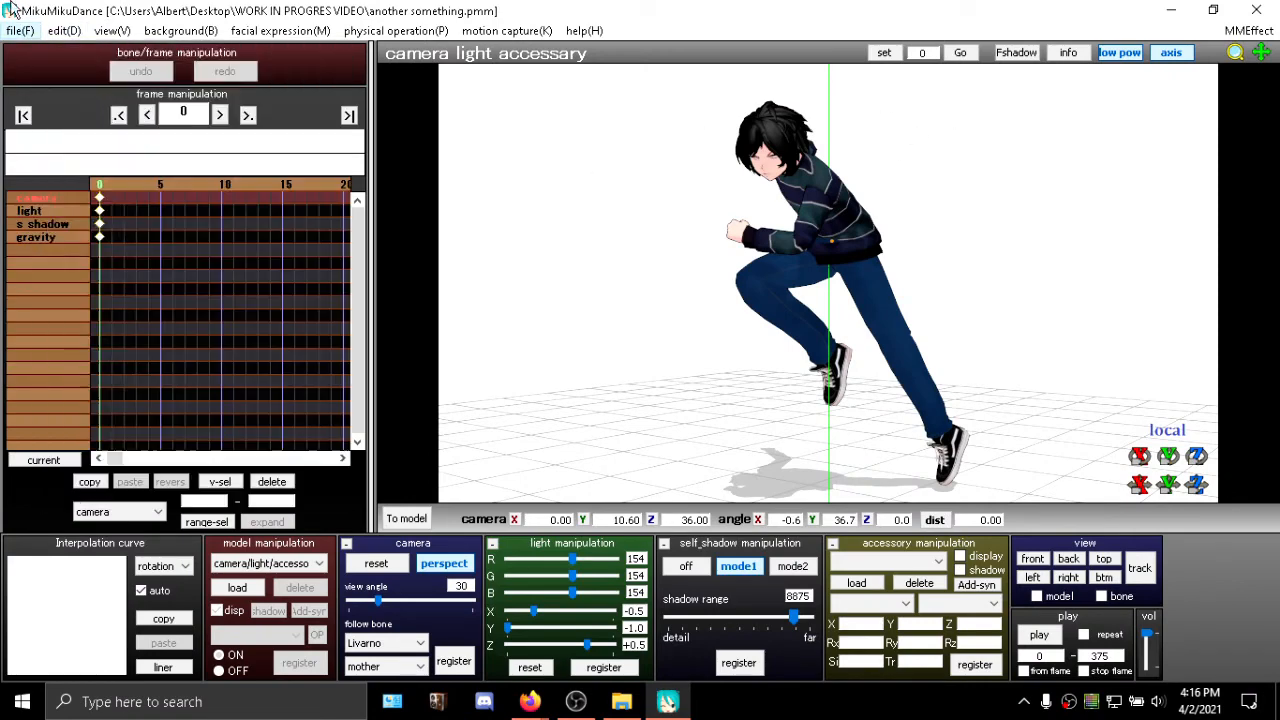
Step: Save the AVI output into the Videos\Renders\MMD folder via File > Output AVI file
{"action": "left_click", "coordinate": [19, 30]}
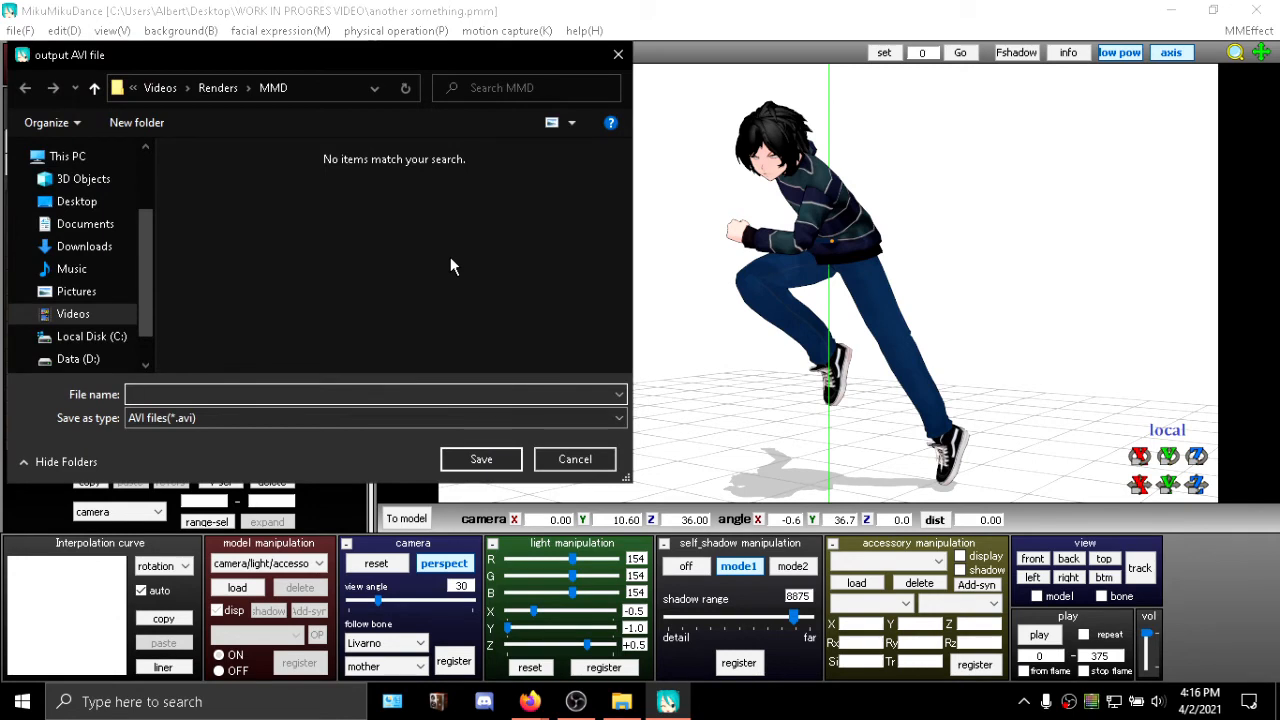
{"action": "left_click", "coordinate": [481, 459]}
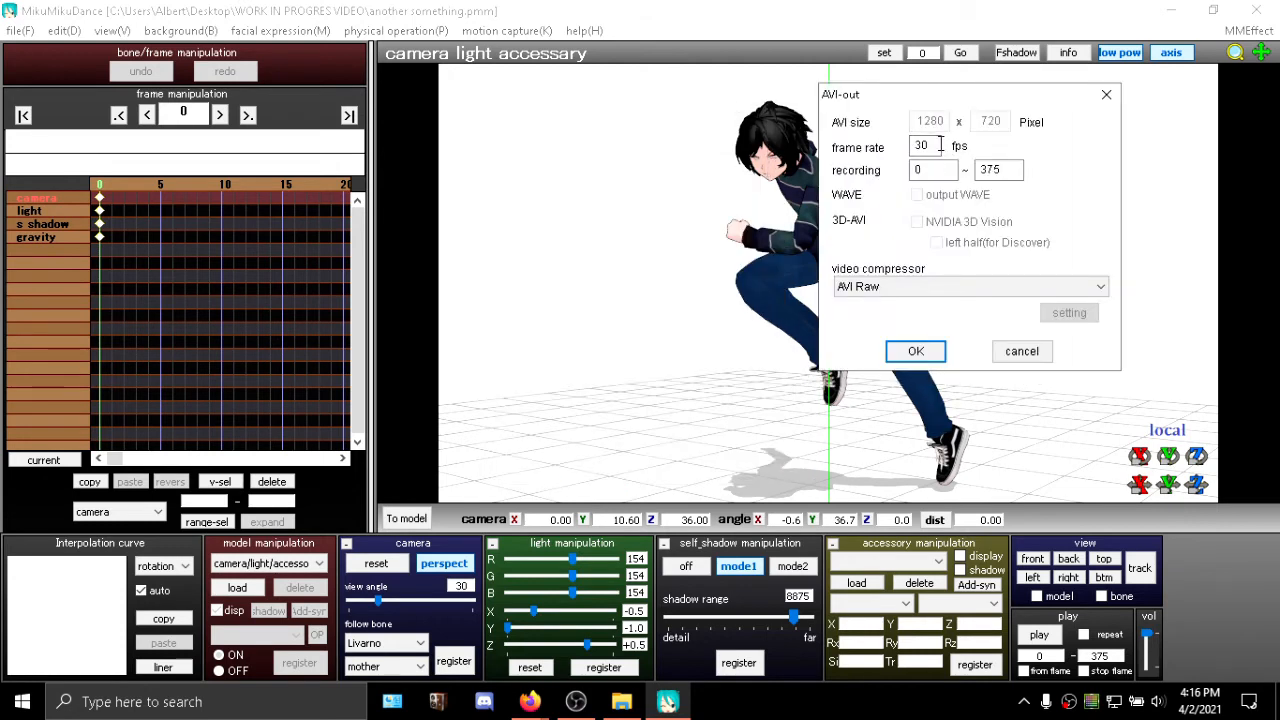
Step: Keep the frame rate at 30 and switch the video compressor to MJPEG Compressor
{"action": "triple_click", "coordinate": [921, 145]}
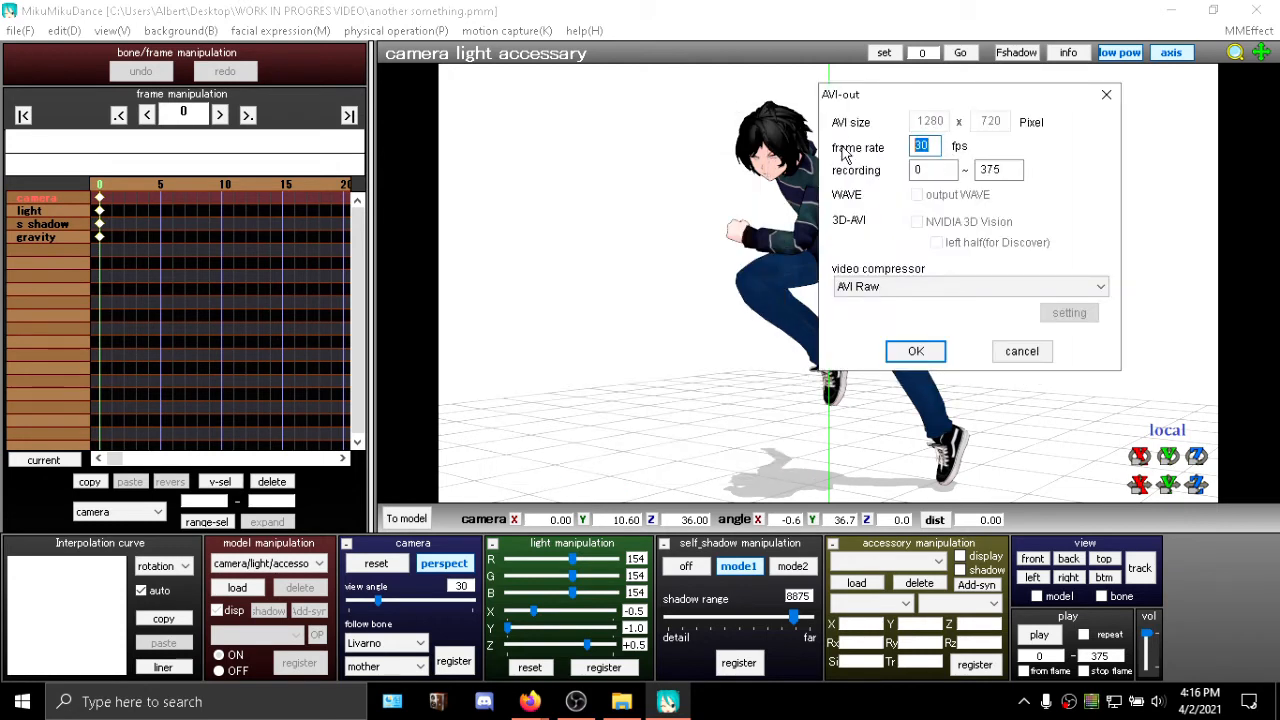
{"action": "mouse_move", "coordinate": [980, 247]}
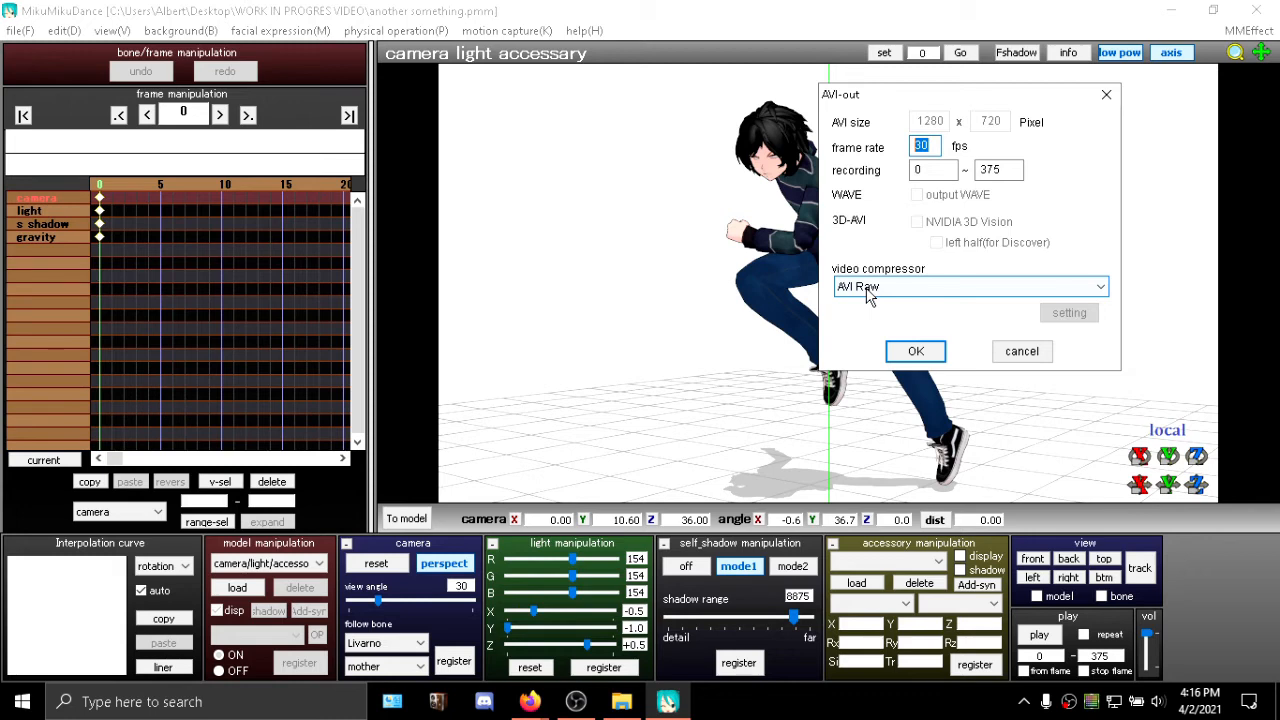
{"action": "left_click", "coordinate": [965, 286]}
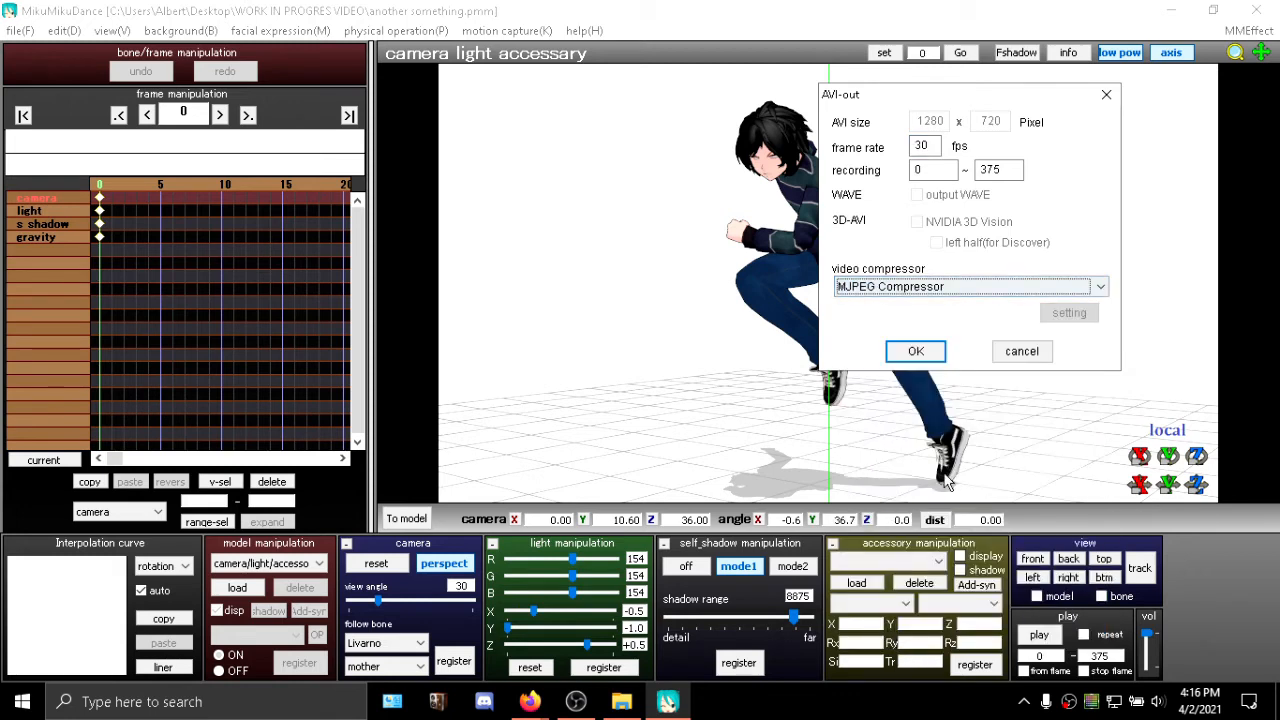
{"action": "mouse_move", "coordinate": [1015, 224]}
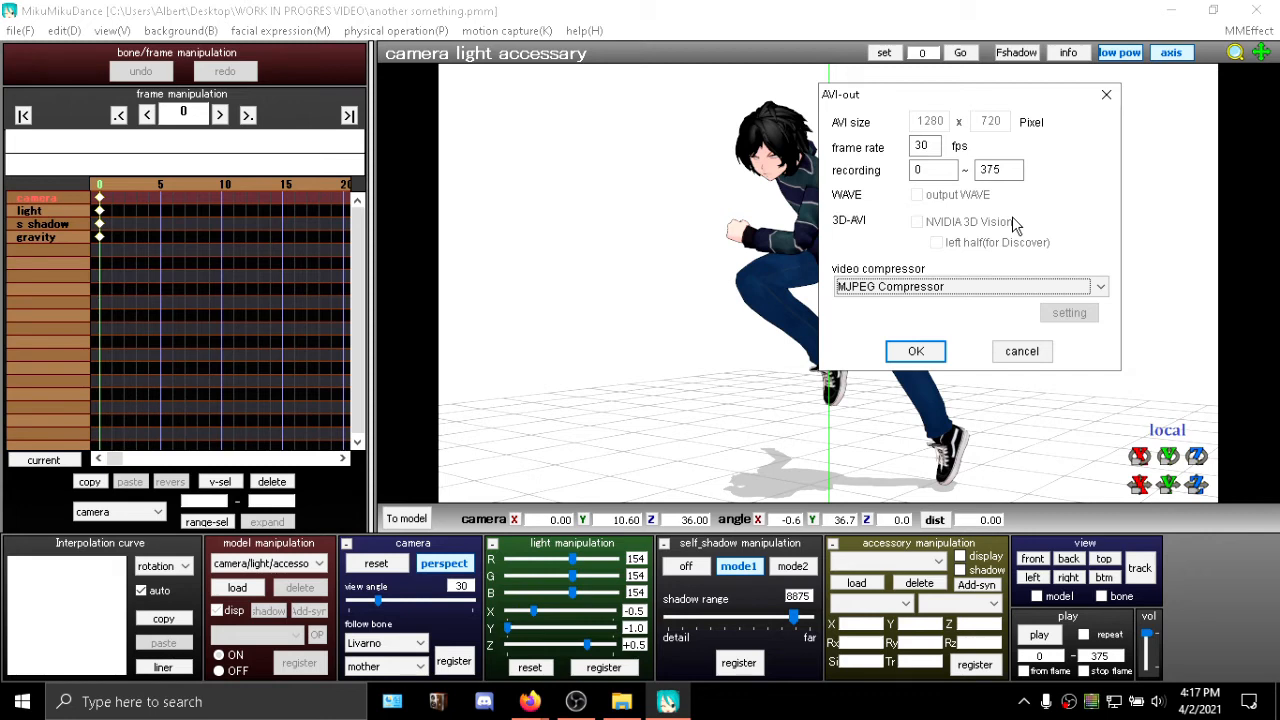
{"action": "left_click", "coordinate": [1100, 286]}
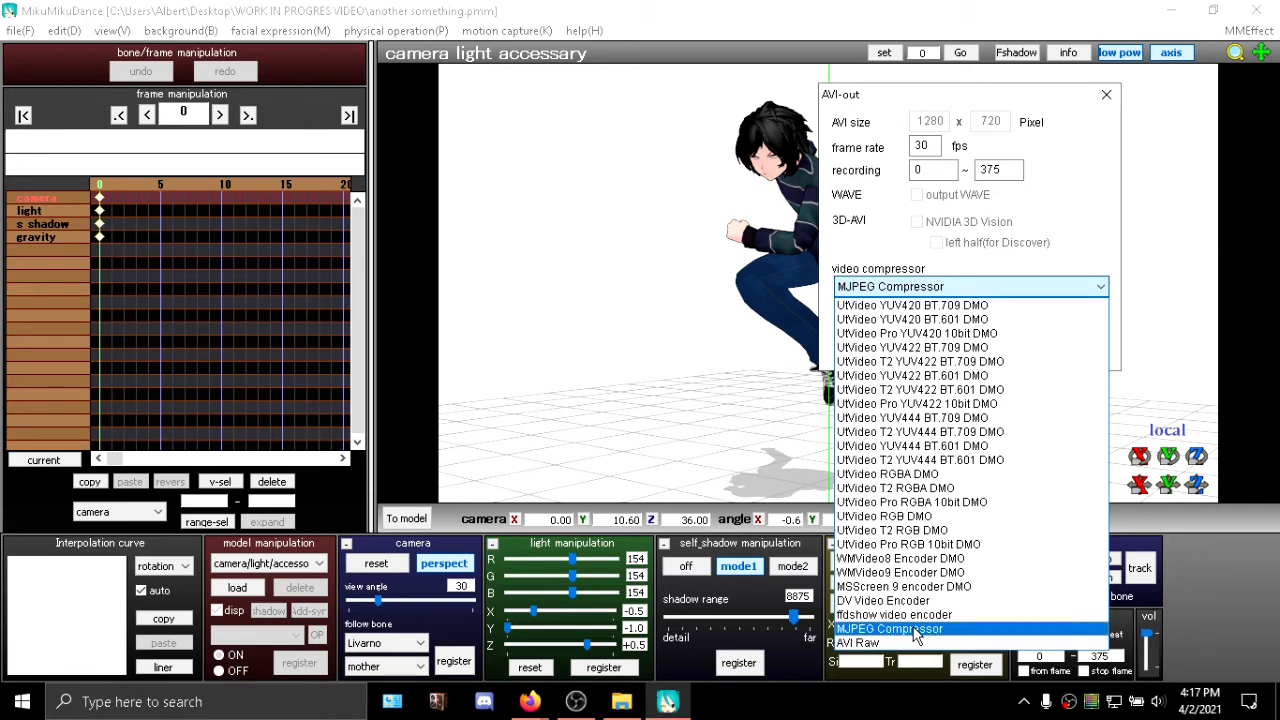
Step: Confirm MJPEG Compressor and accept the AVI settings to render the animation
{"action": "left_click", "coordinate": [889, 628]}
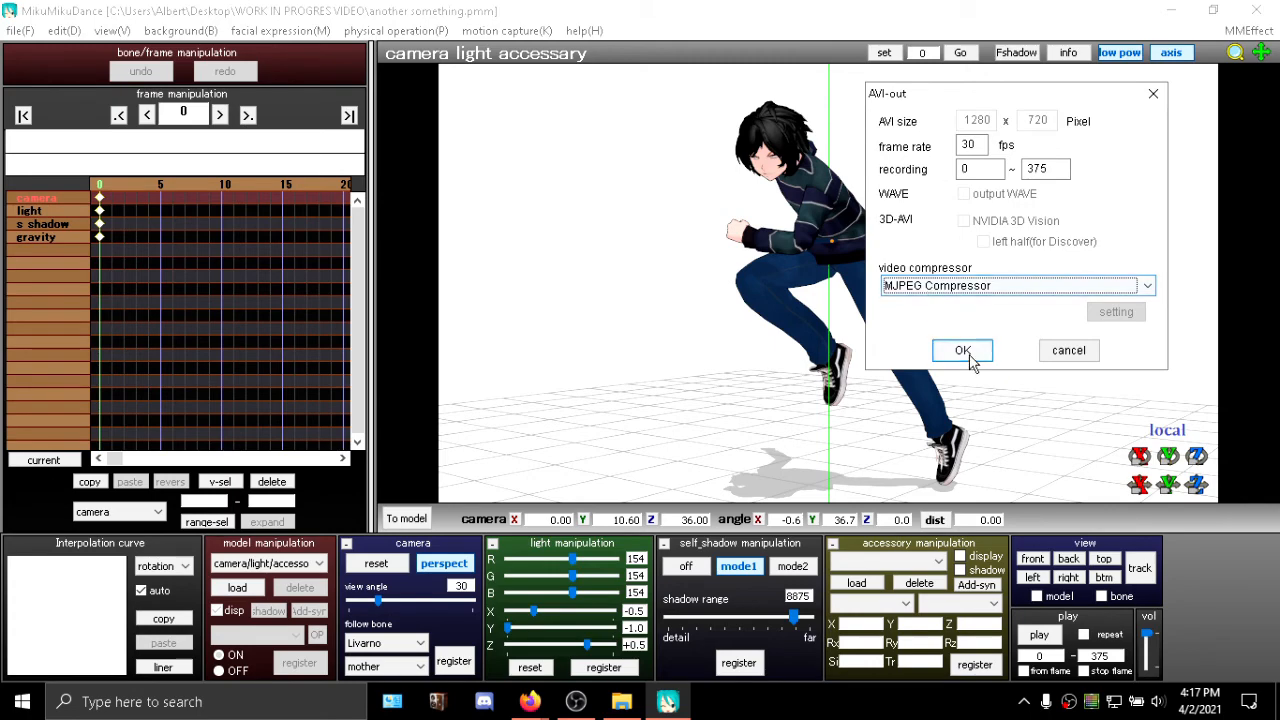
{"action": "left_click", "coordinate": [962, 350]}
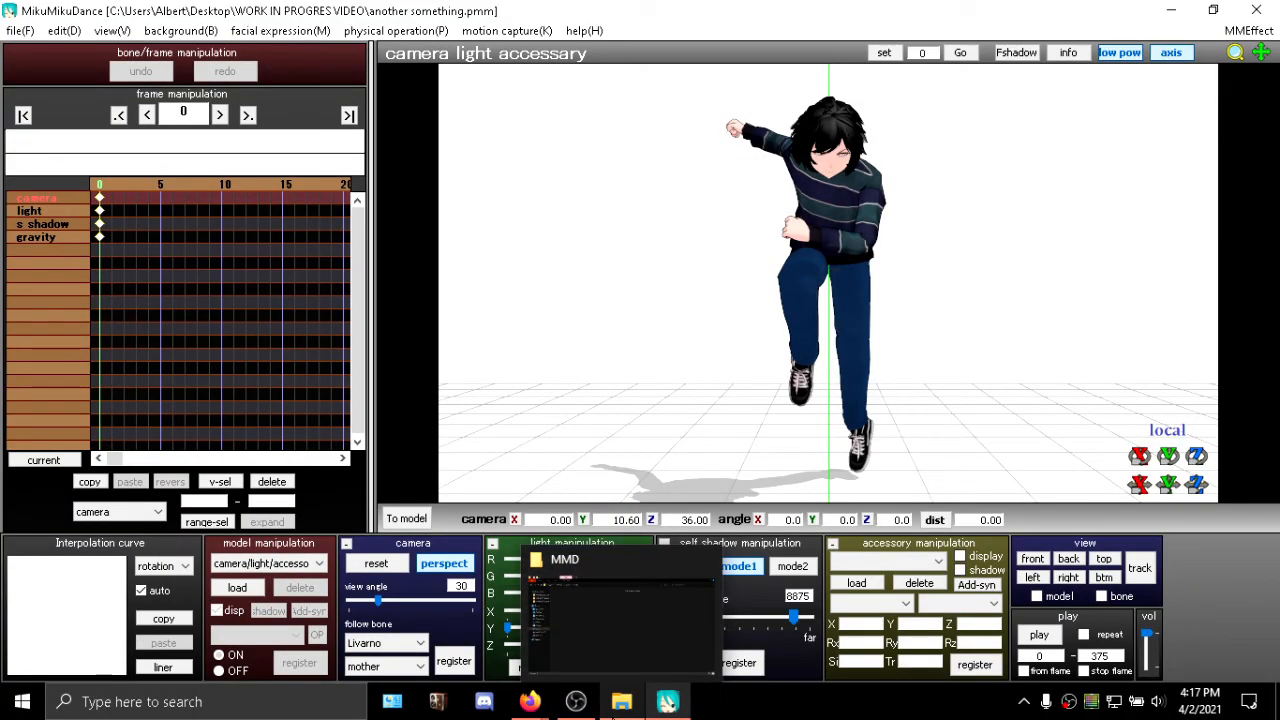
Step: Open the MMD render folder from the taskbar and play name.avi
{"action": "left_click", "coordinate": [622, 701]}
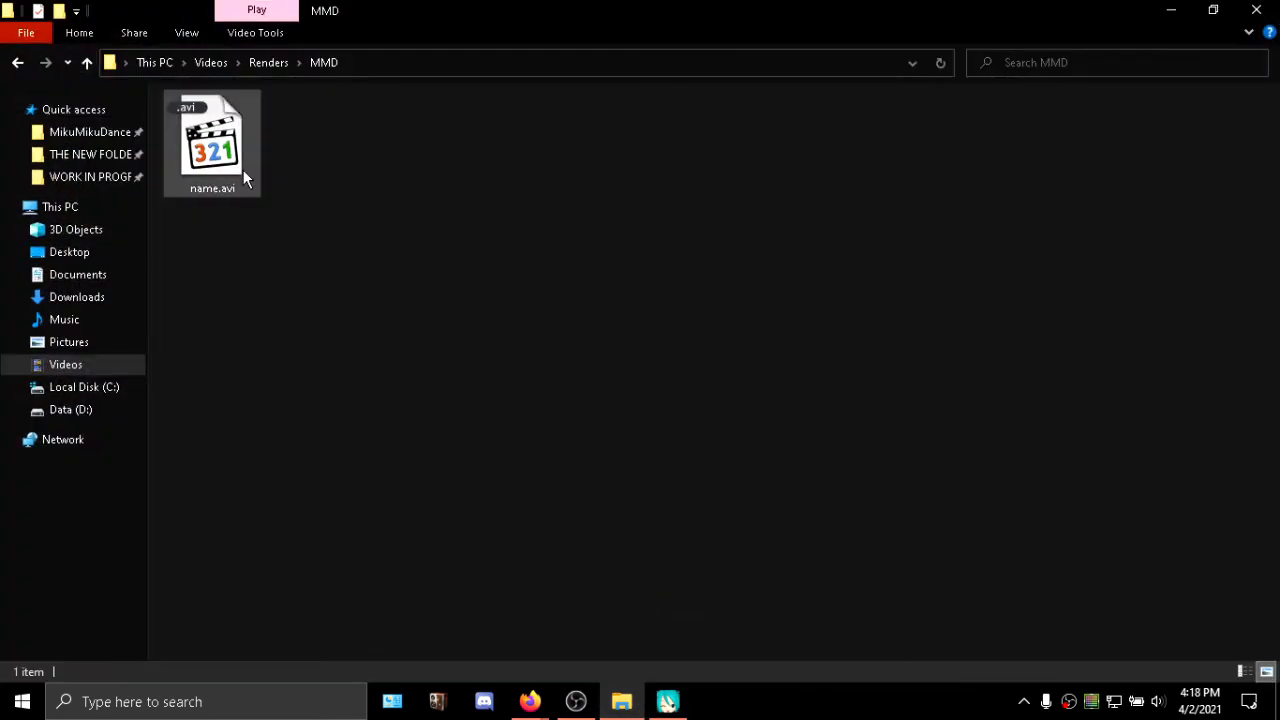
{"action": "double_click", "coordinate": [212, 140]}
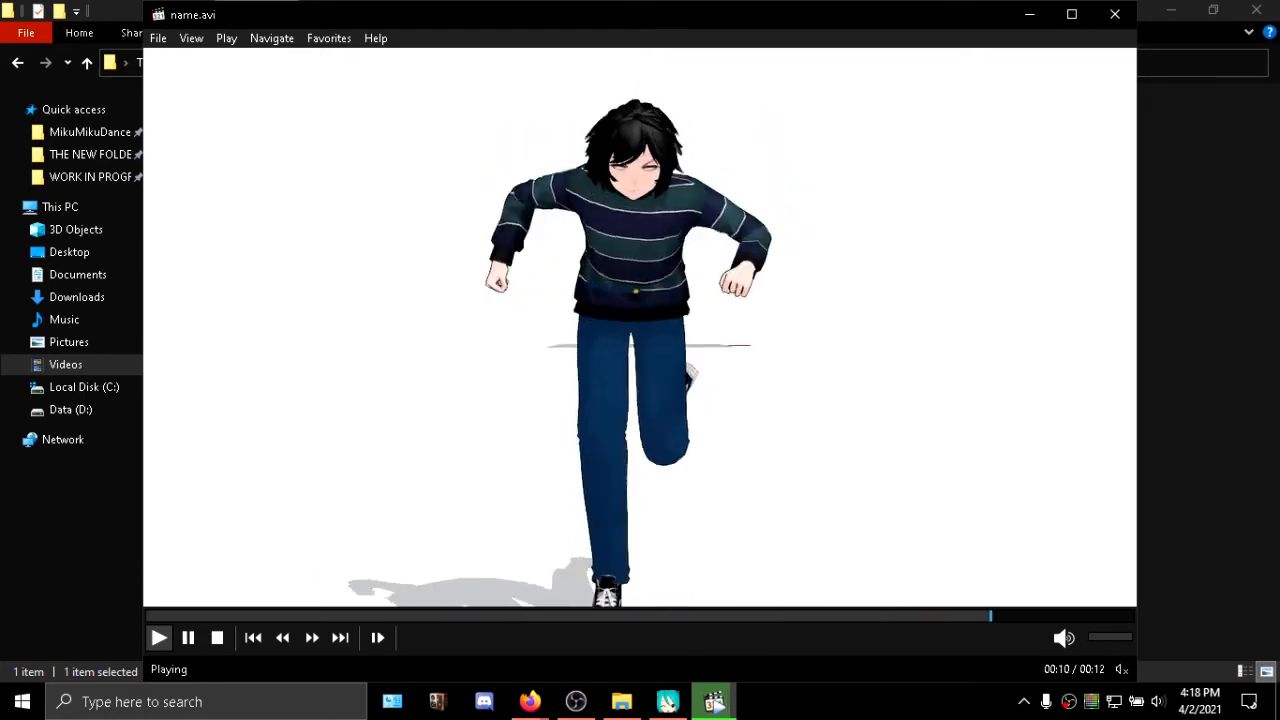
Step: Close Media Player Classic after playback and refresh the MMD folder
{"action": "left_click", "coordinate": [188, 638]}
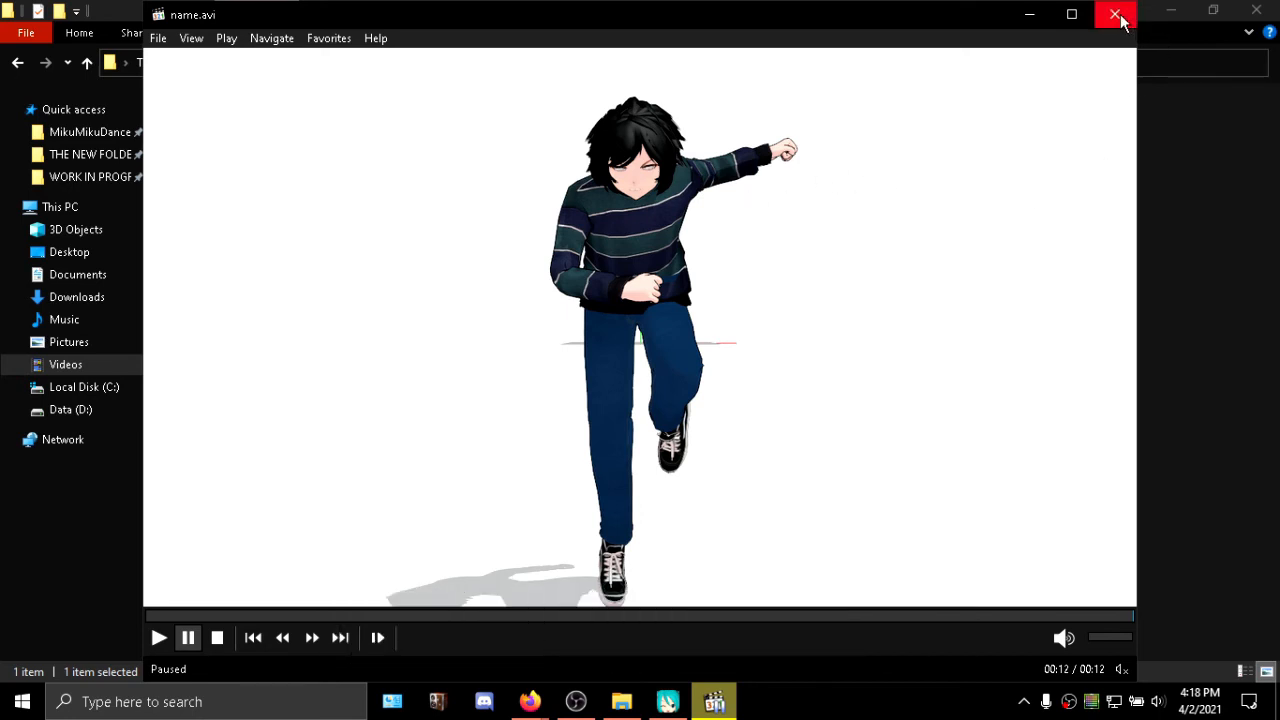
{"action": "left_click", "coordinate": [1117, 14]}
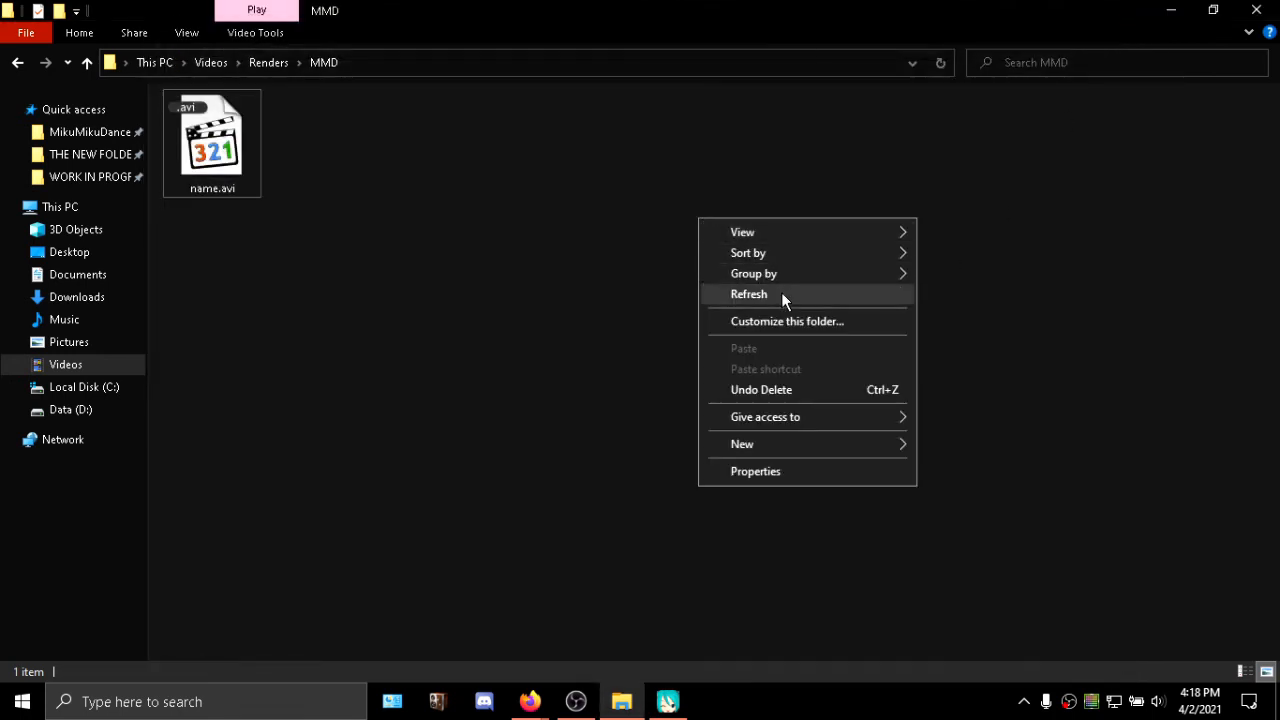
{"action": "left_click", "coordinate": [748, 293]}
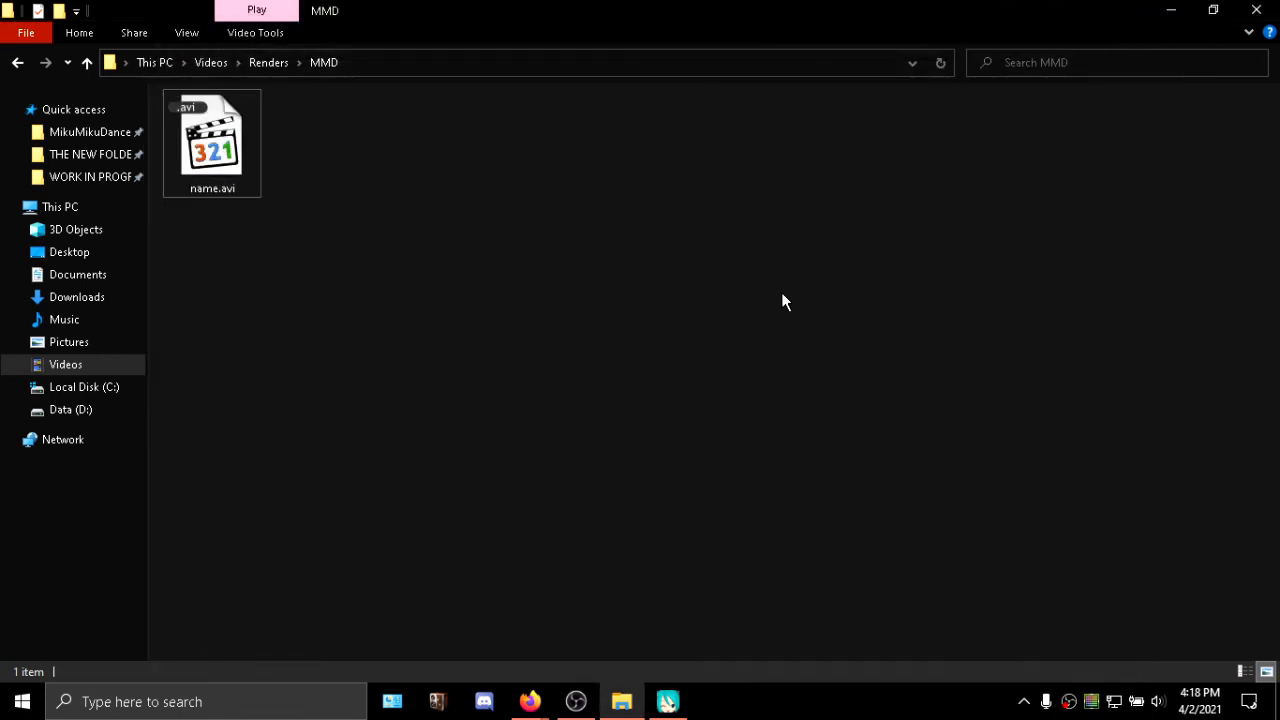